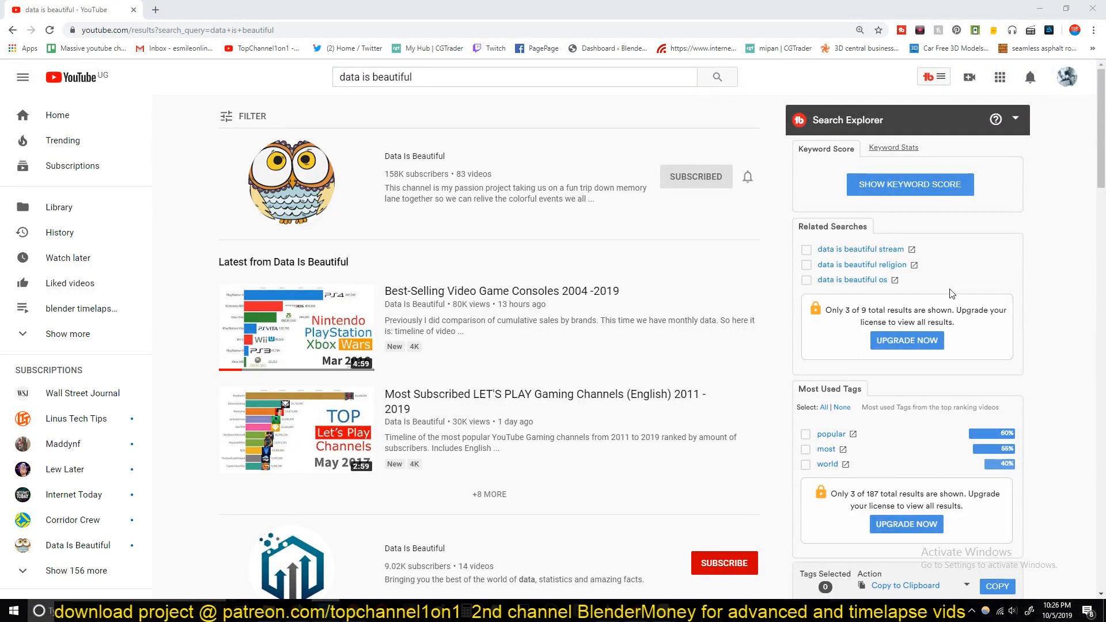
{"action": "mouse_move", "coordinate": [446, 300]}
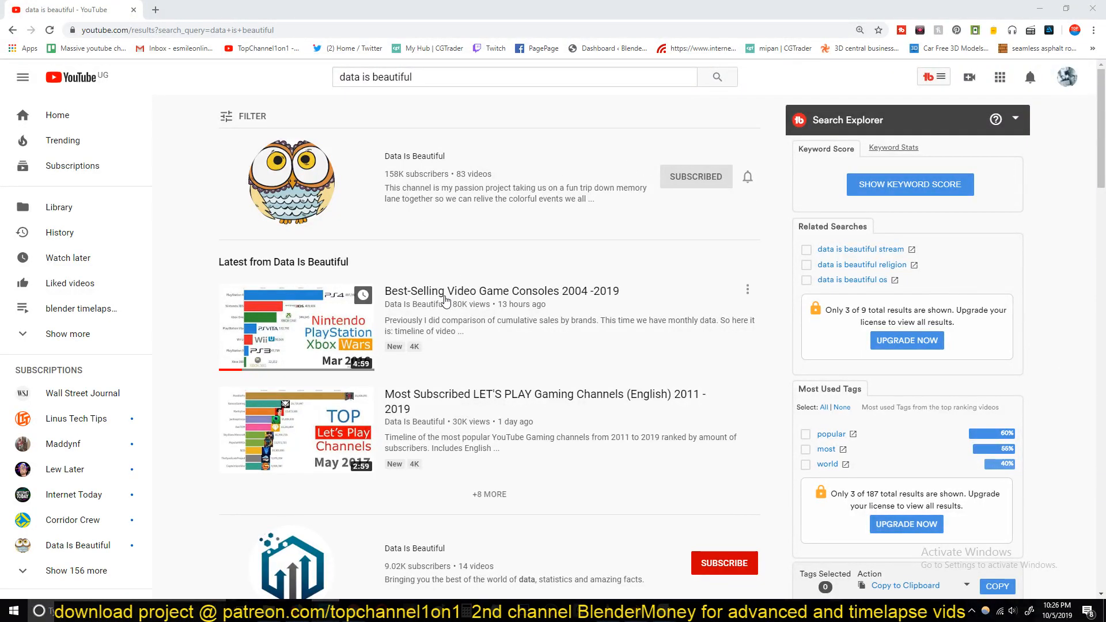
{"action": "mouse_move", "coordinate": [334, 467]}
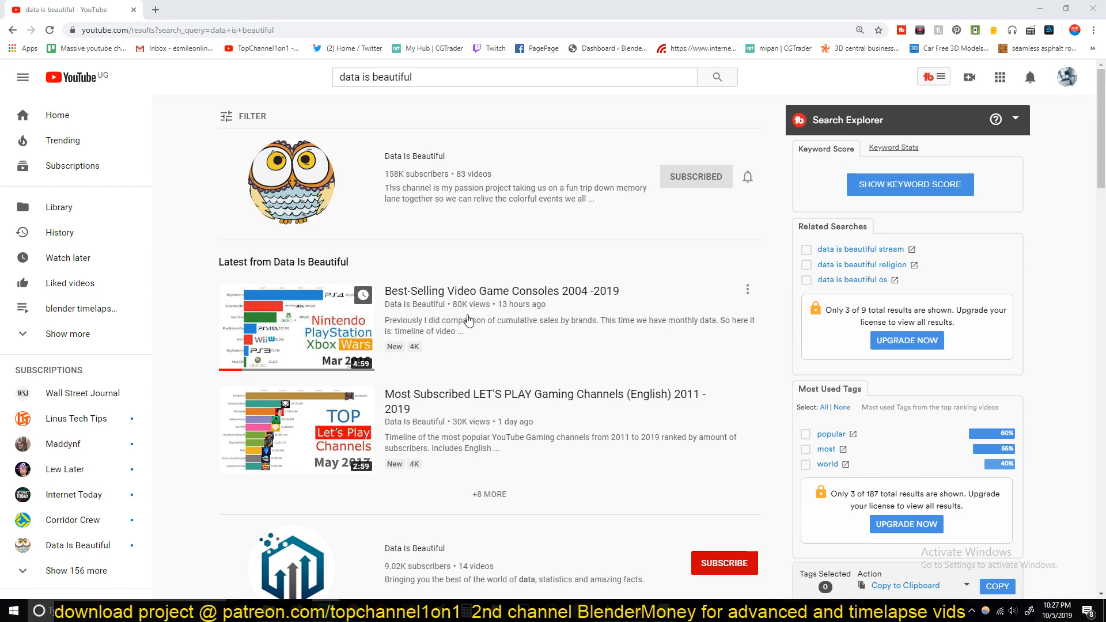
{"action": "mouse_move", "coordinate": [494, 451]}
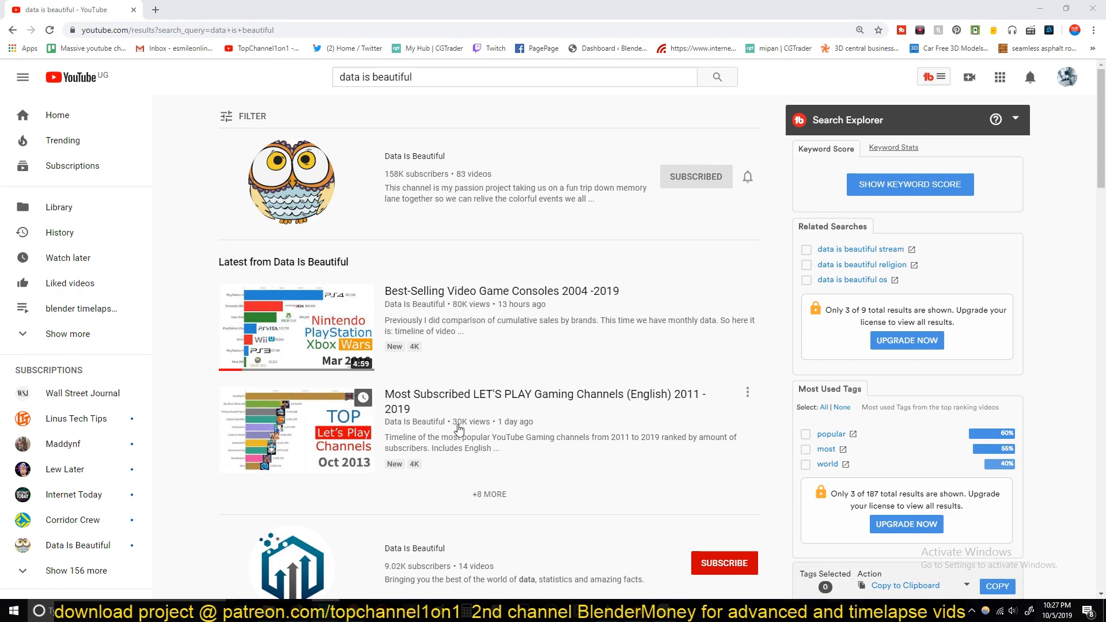
Scroll down the 'data is beautiful' YouTube results past the channel's latest chart-race uploads
{"action": "scroll", "scroll_direction": "down", "scroll_amount": 3}
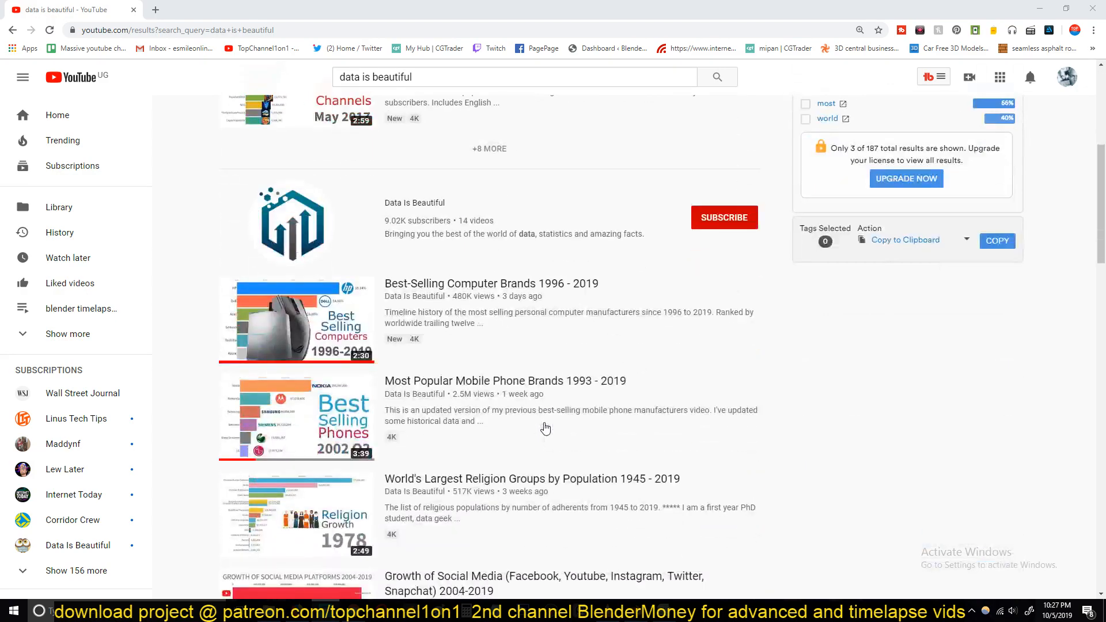
{"action": "mouse_move", "coordinate": [521, 305]}
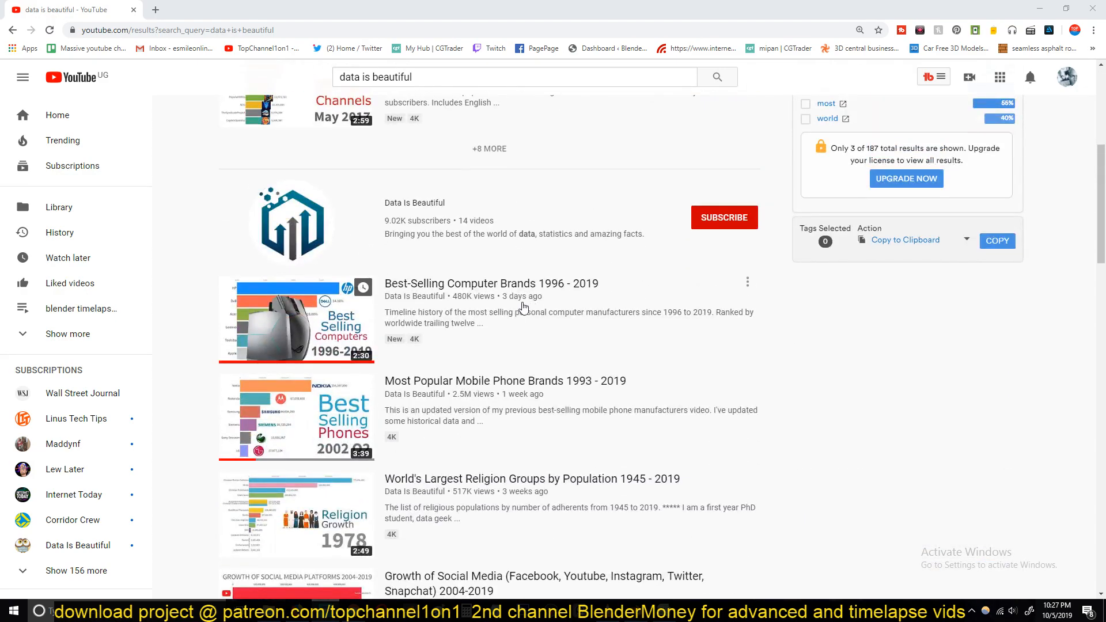
{"action": "mouse_move", "coordinate": [464, 308]}
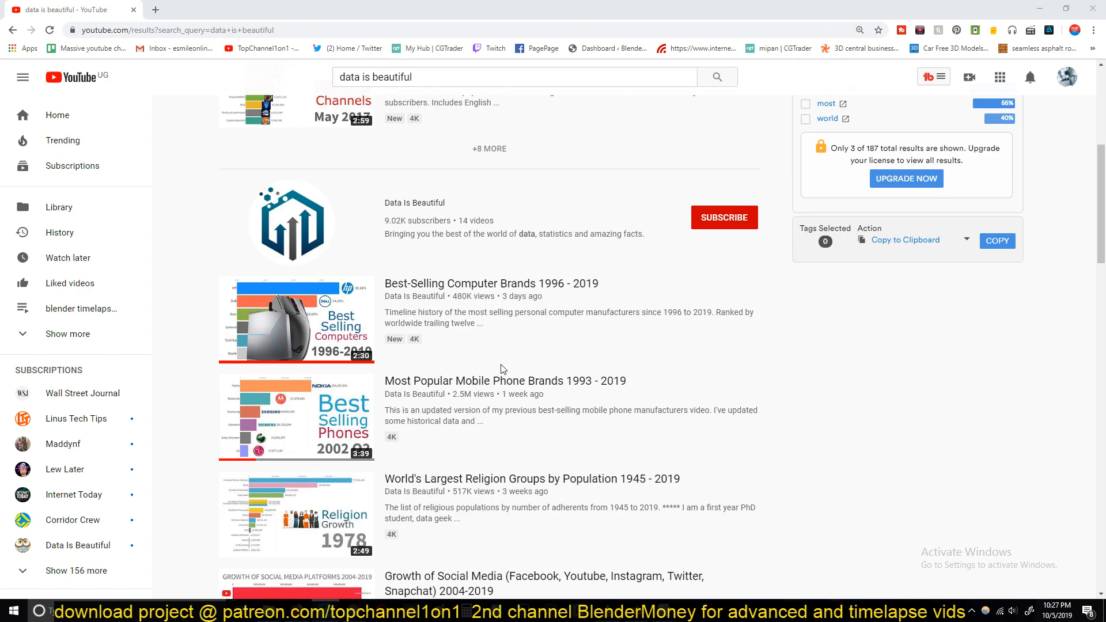
{"action": "mouse_move", "coordinate": [495, 353]}
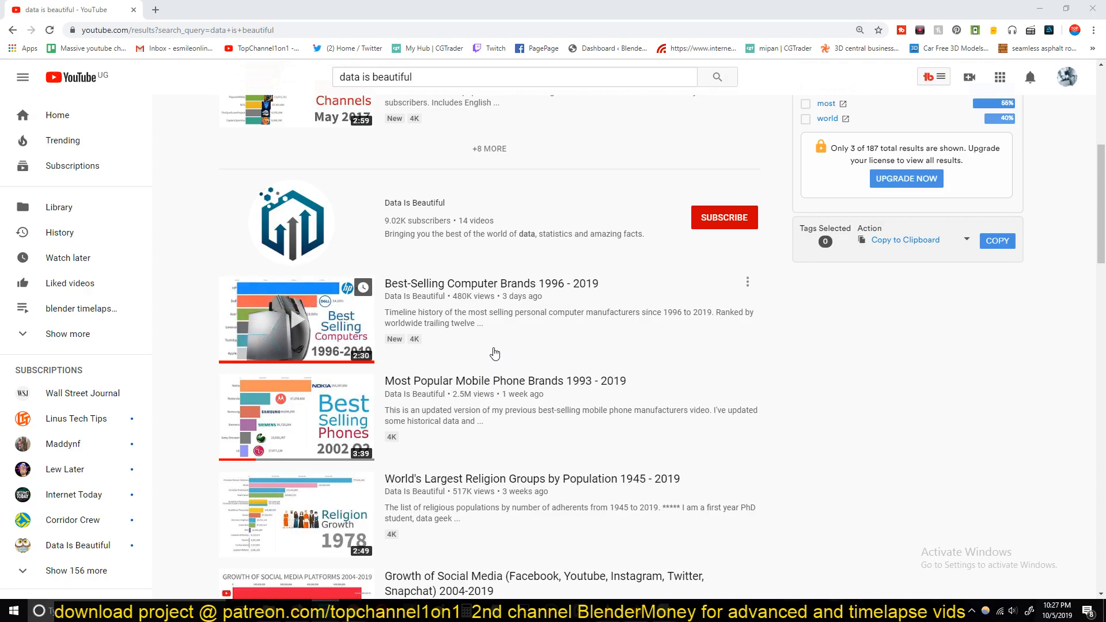
{"action": "mouse_move", "coordinate": [577, 363]}
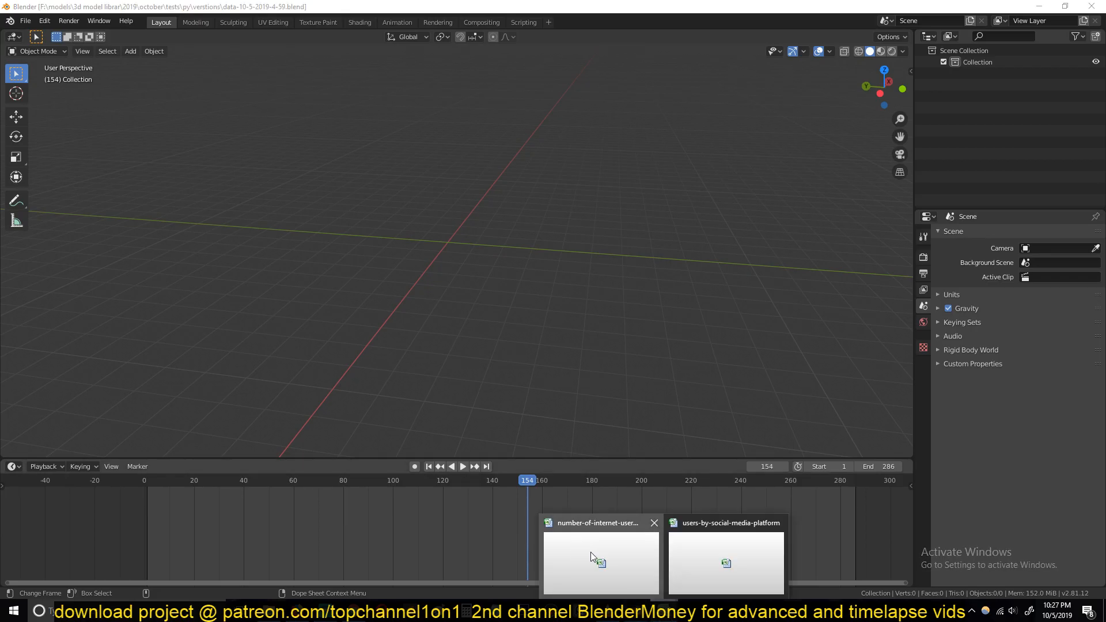
Review the internet-users-by-country sheet to Zimbabwe, then the social-media-platform sheet's YouTube rows
{"action": "left_click", "coordinate": [600, 561]}
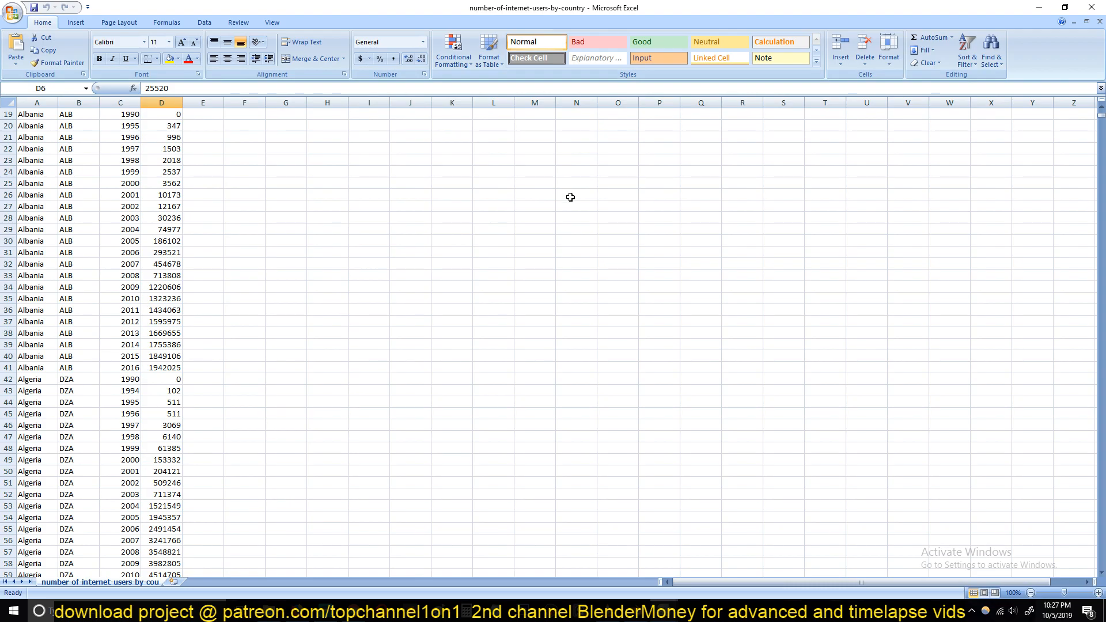
{"action": "mouse_move", "coordinate": [403, 171]}
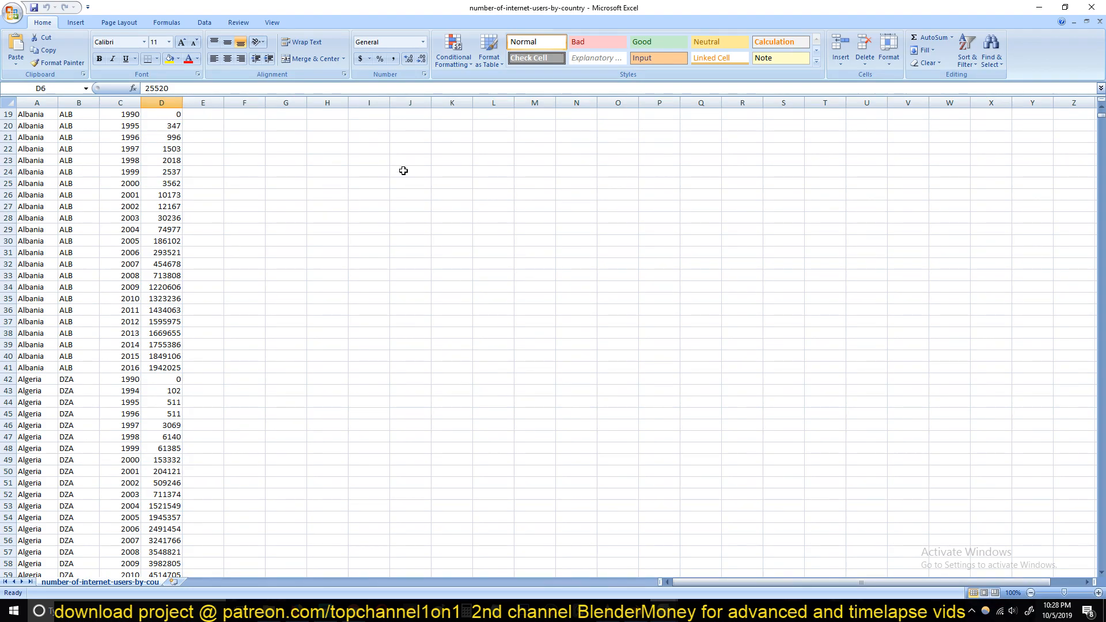
{"action": "scroll", "scroll_direction": "up", "scroll_amount": 3}
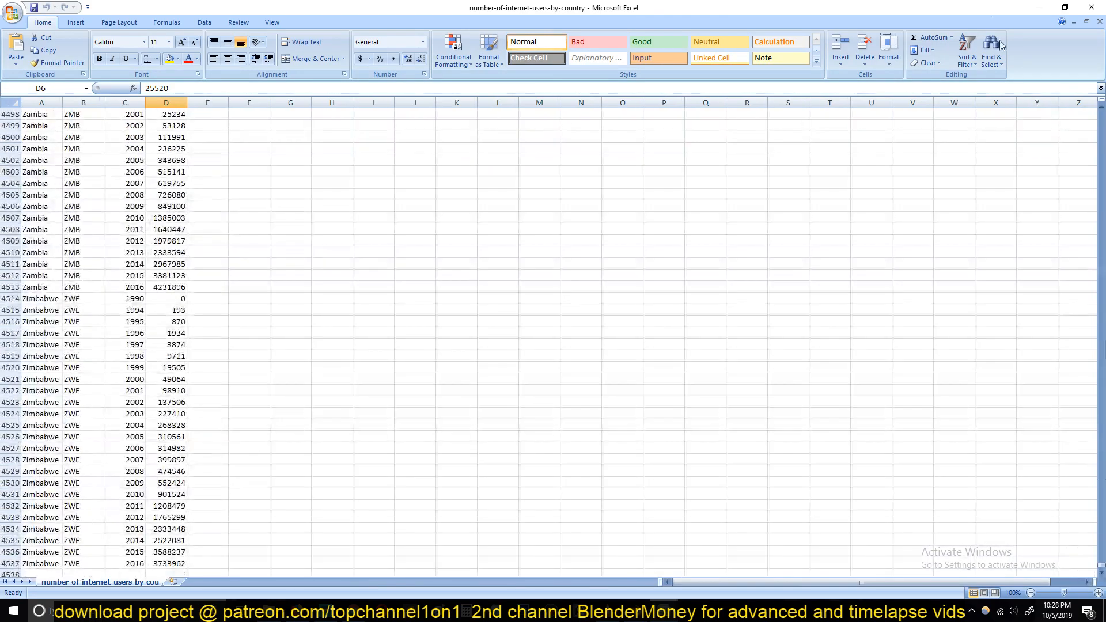
{"action": "mouse_move", "coordinate": [487, 385]}
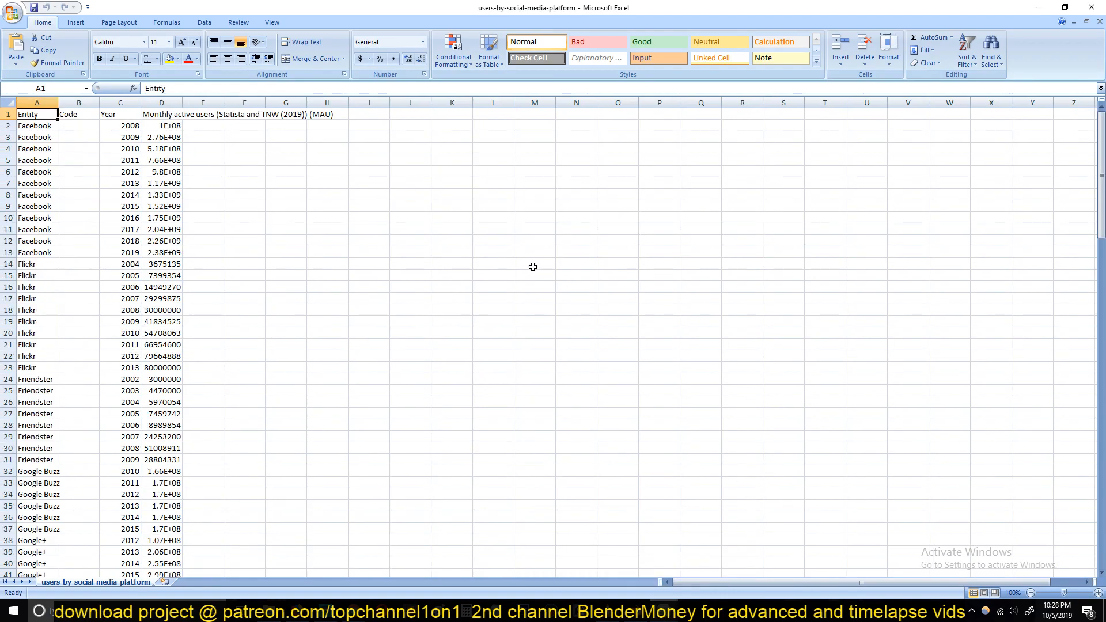
{"action": "mouse_move", "coordinate": [444, 371]}
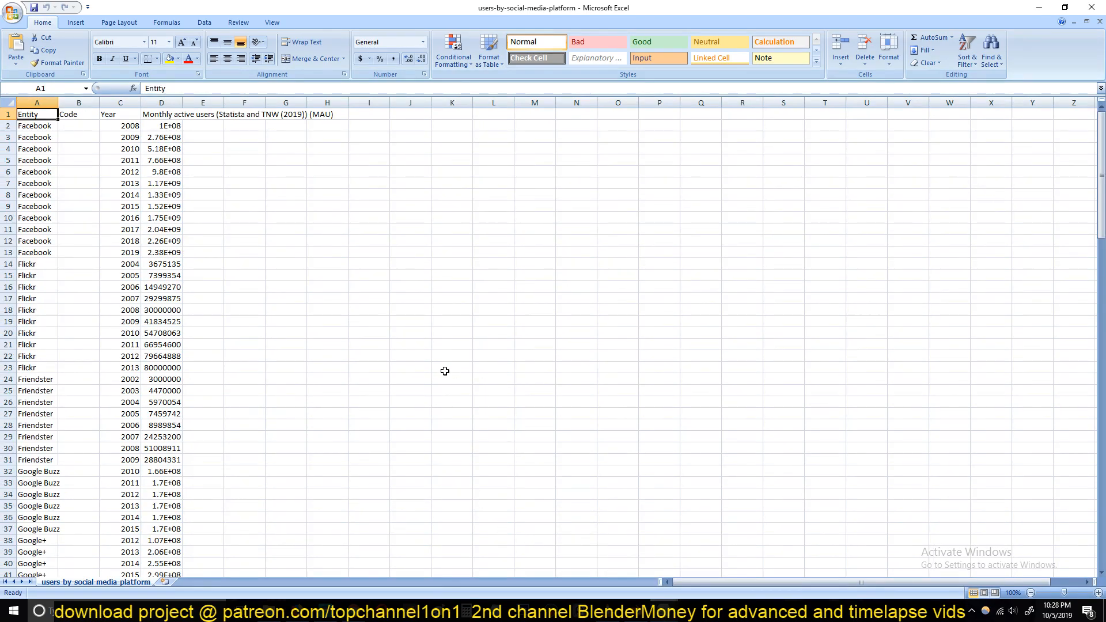
{"action": "mouse_move", "coordinate": [639, 542]}
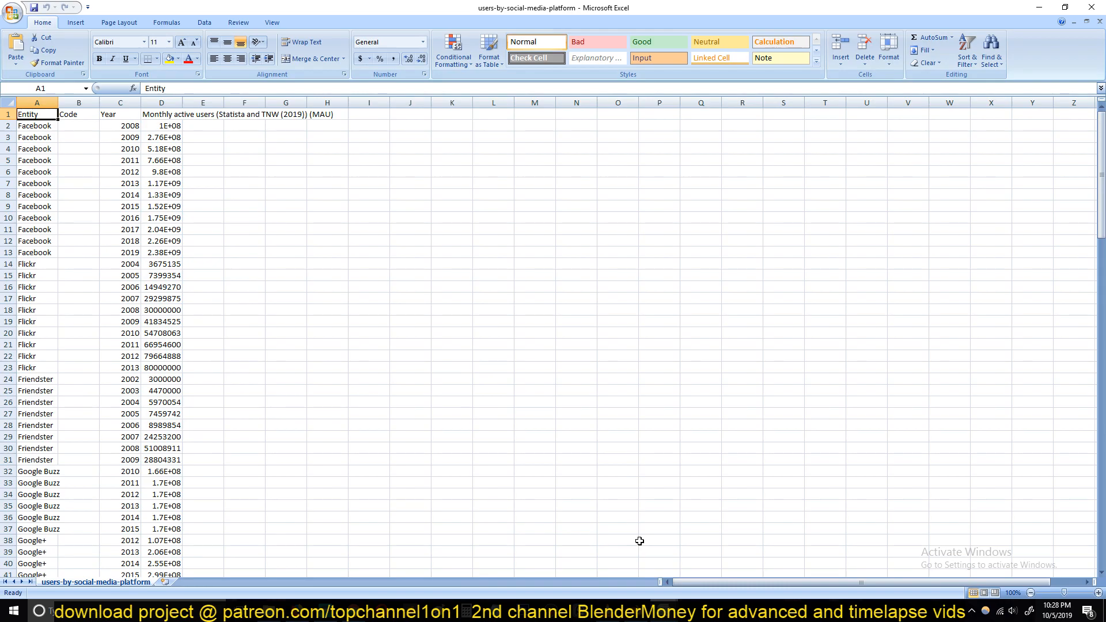
{"action": "scroll", "scroll_direction": "down", "scroll_amount": 3}
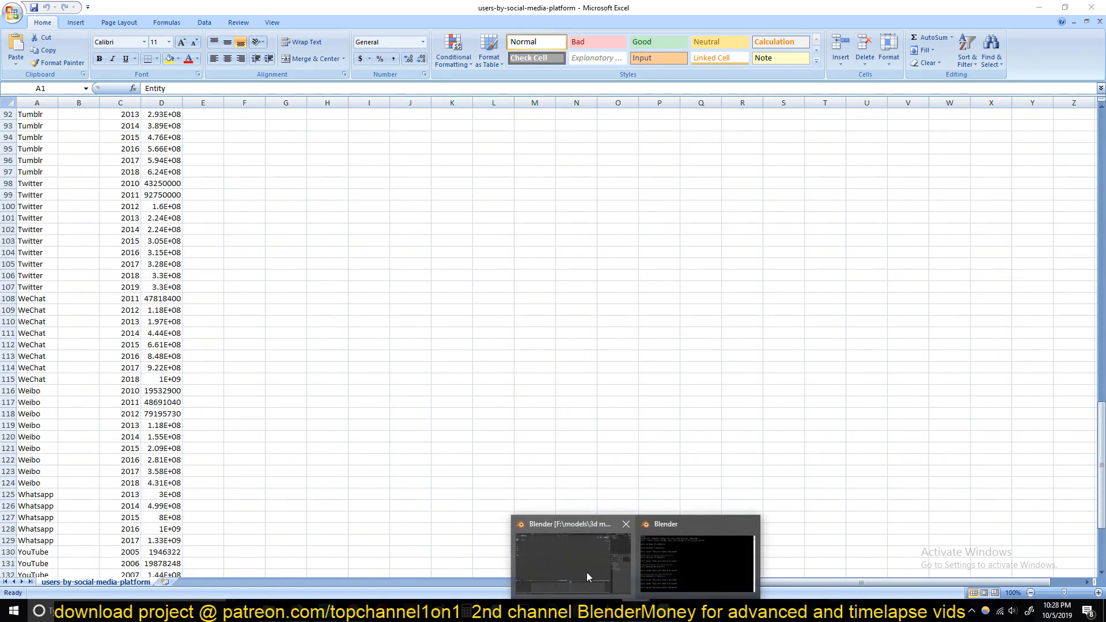
In the Scripting workspace, point the script at the social-media-platform CSV and run it to build labelled platform bars
{"action": "left_click", "coordinate": [567, 561]}
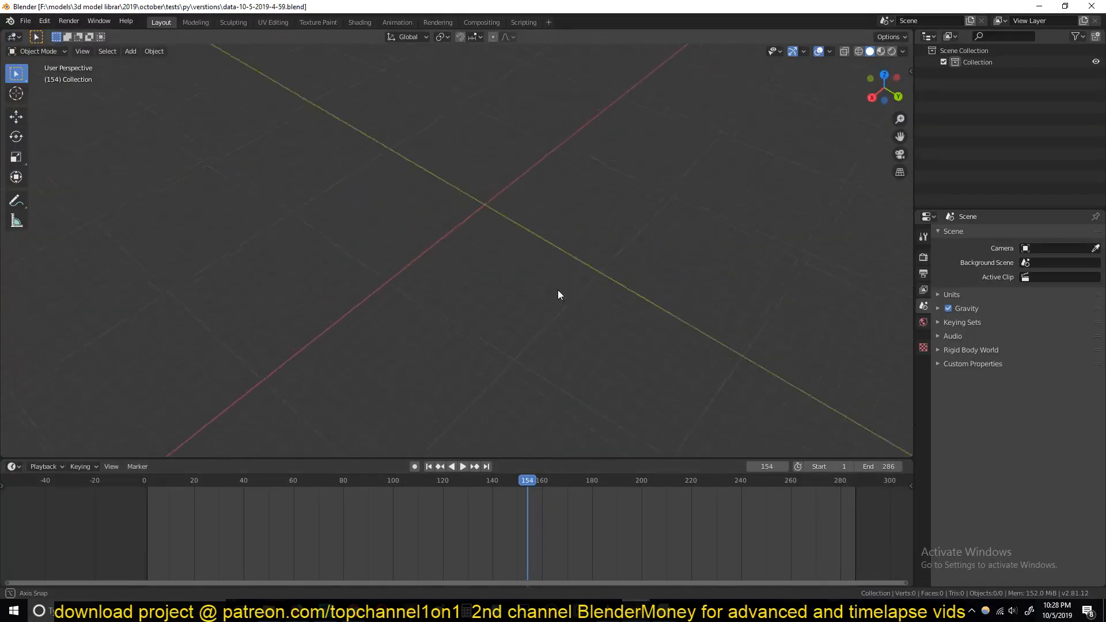
{"action": "left_click", "coordinate": [523, 21]}
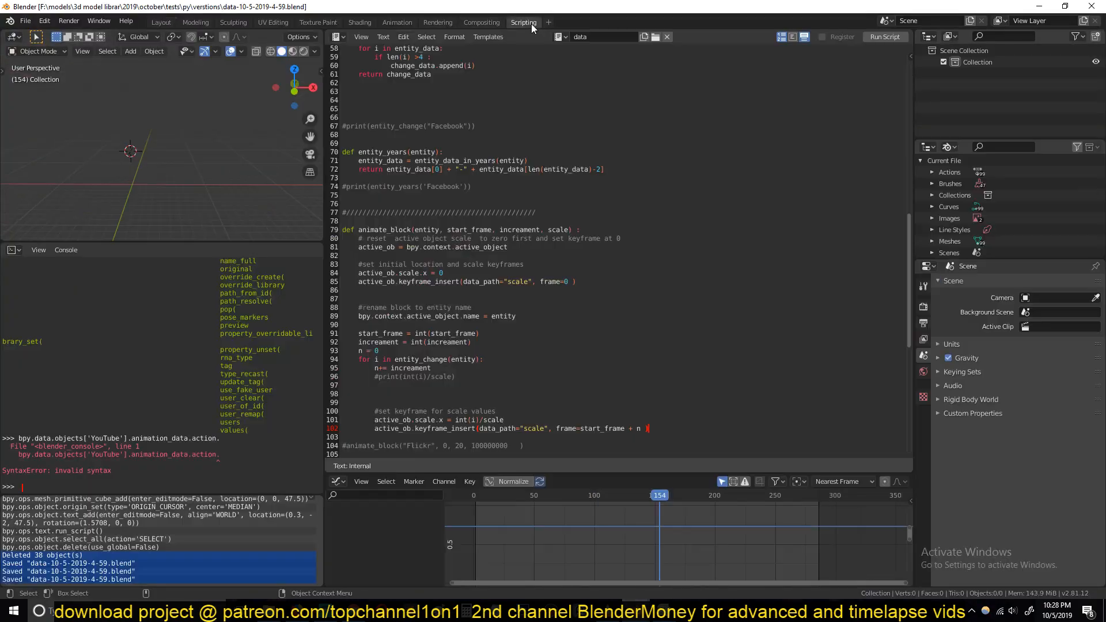
{"action": "scroll", "scroll_direction": "up", "scroll_amount": 3}
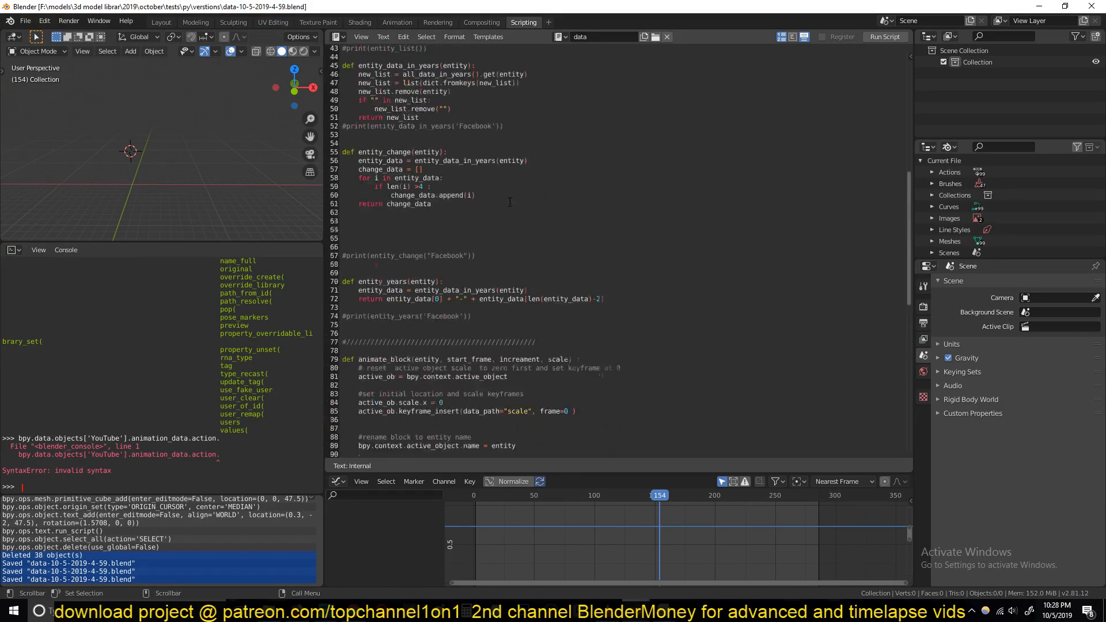
{"action": "scroll", "scroll_direction": "up", "scroll_amount": 3}
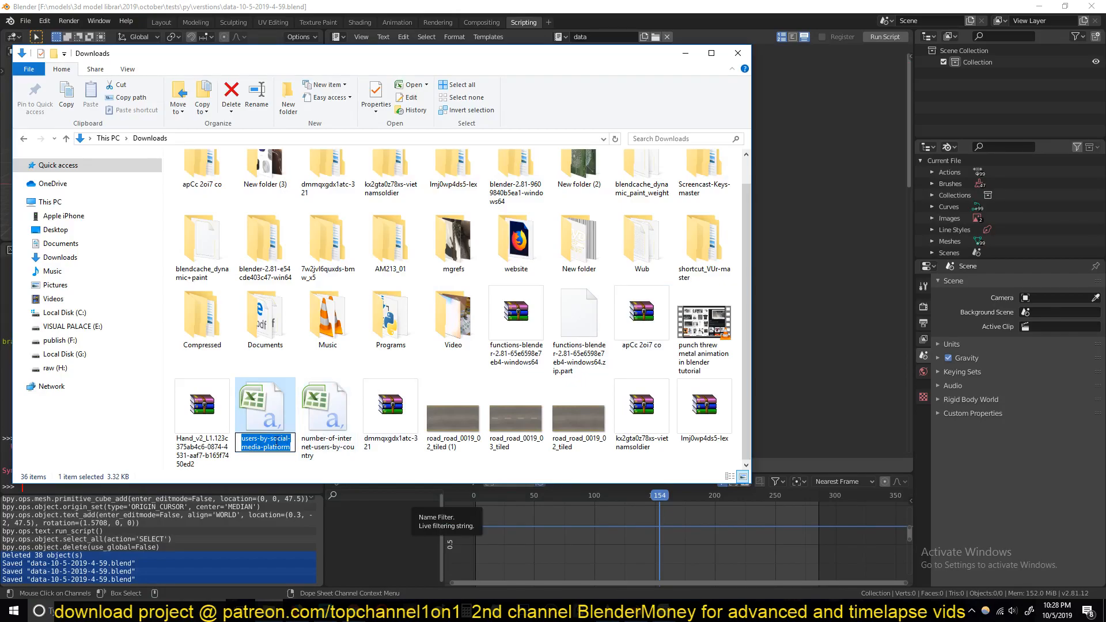
{"action": "left_click", "coordinate": [737, 53]}
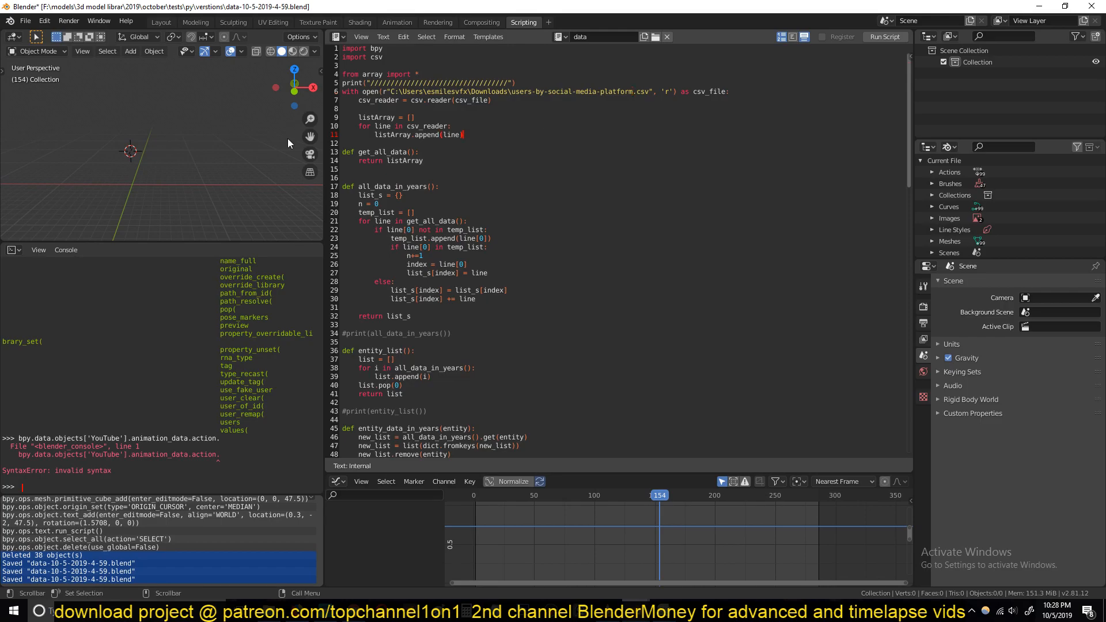
{"action": "left_click", "coordinate": [883, 37]}
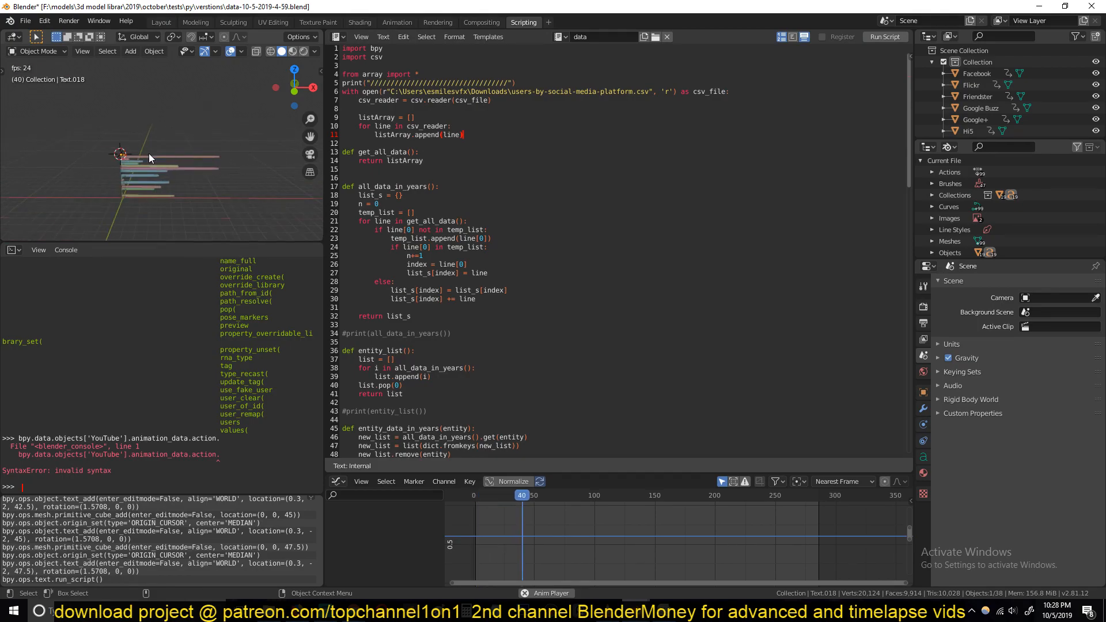
Play the platform bar-chart animation to its final frame, then switch to the YouTube results window
{"action": "left_click", "coordinate": [160, 22]}
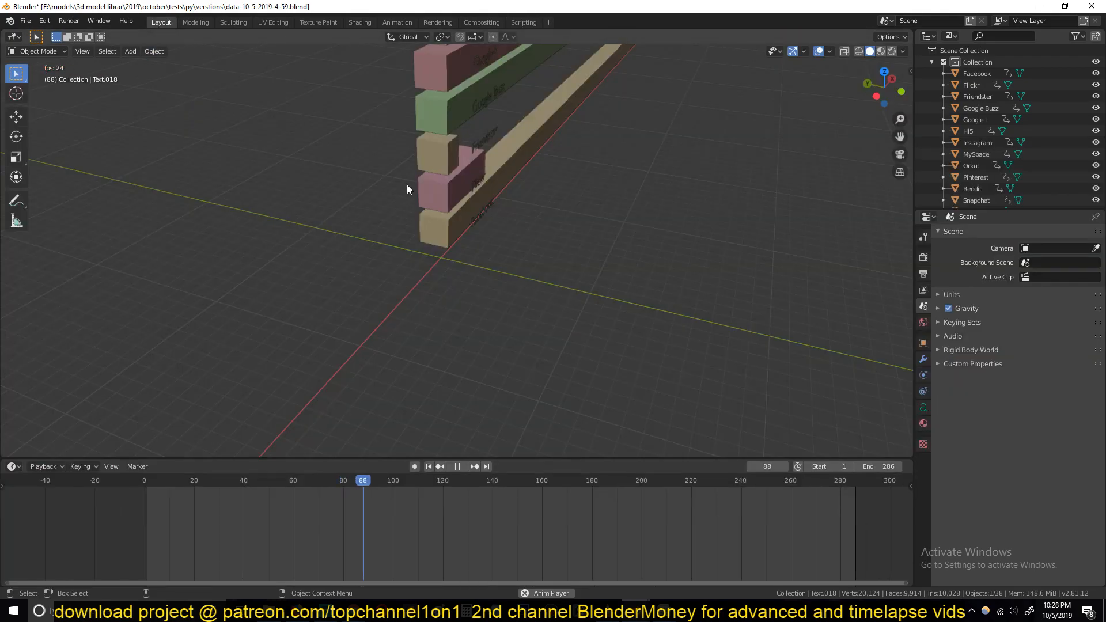
{"action": "left_click", "coordinate": [457, 467]}
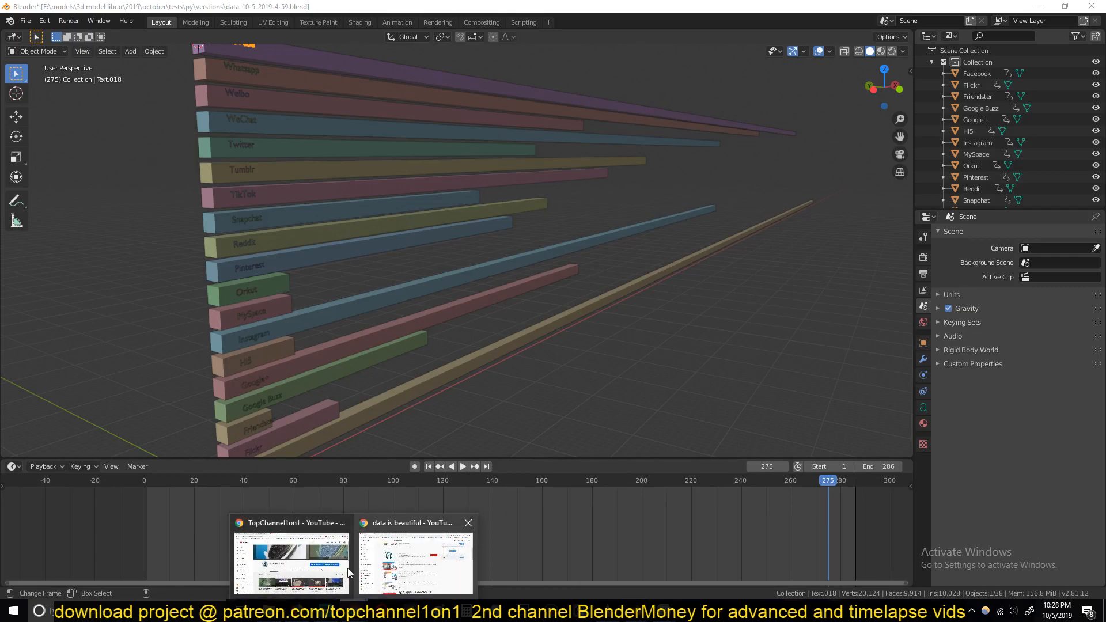
{"action": "left_click", "coordinate": [415, 561]}
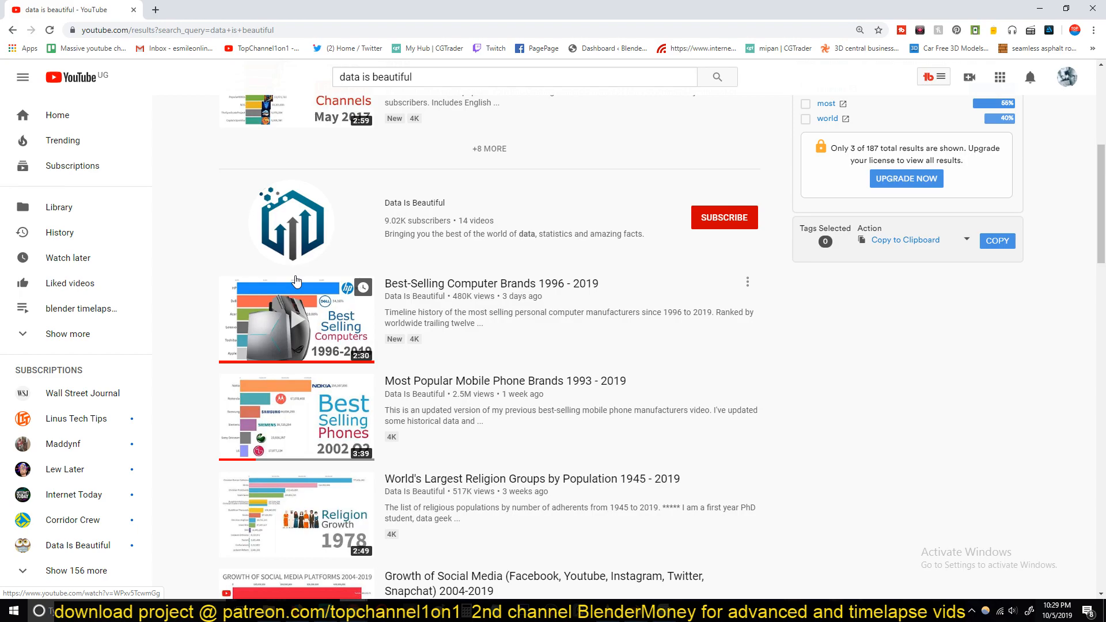
{"action": "mouse_move", "coordinate": [313, 265]}
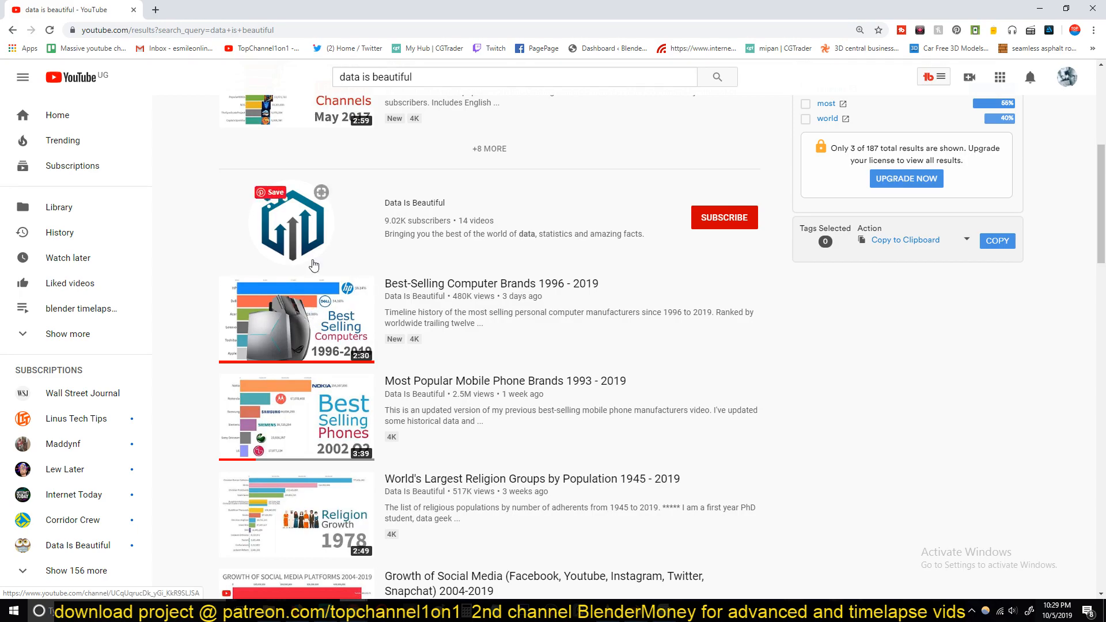
{"action": "mouse_move", "coordinate": [318, 301]}
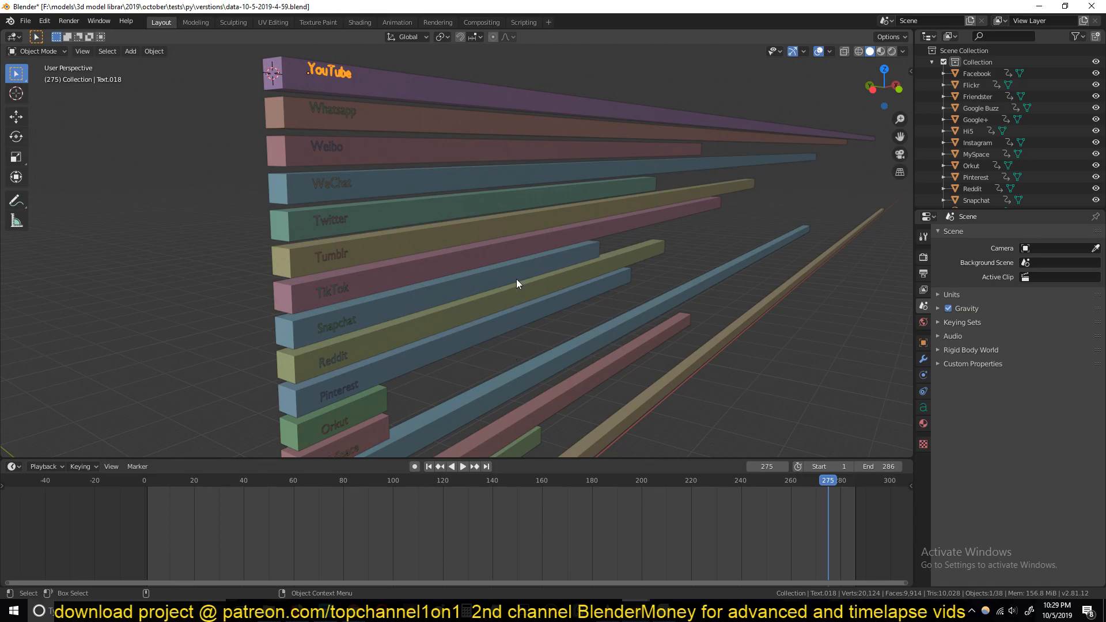
{"action": "mouse_move", "coordinate": [501, 168]}
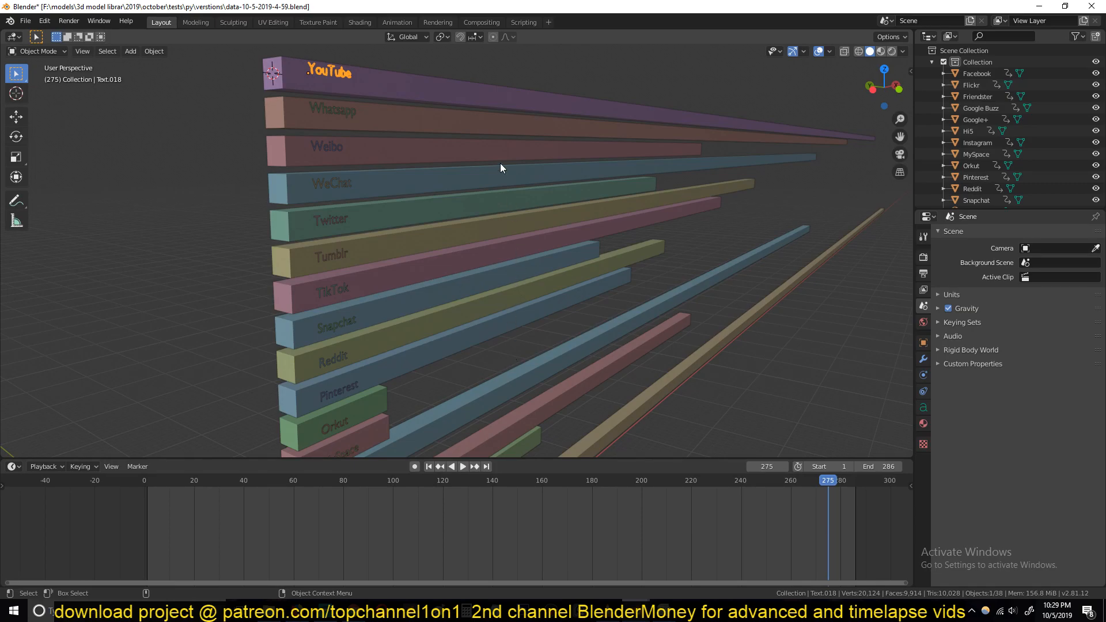
Scroll through the chart script in the Scripting workspace, delete the old chart objects and rerun the script
{"action": "left_click", "coordinate": [523, 22]}
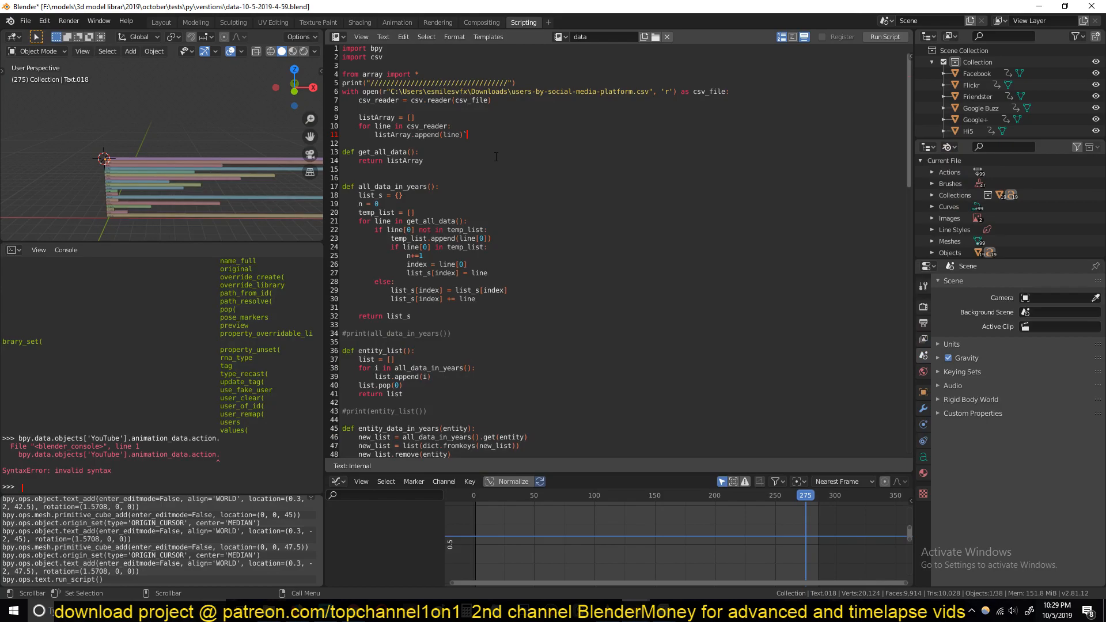
{"action": "scroll", "scroll_direction": "down", "scroll_amount": 3}
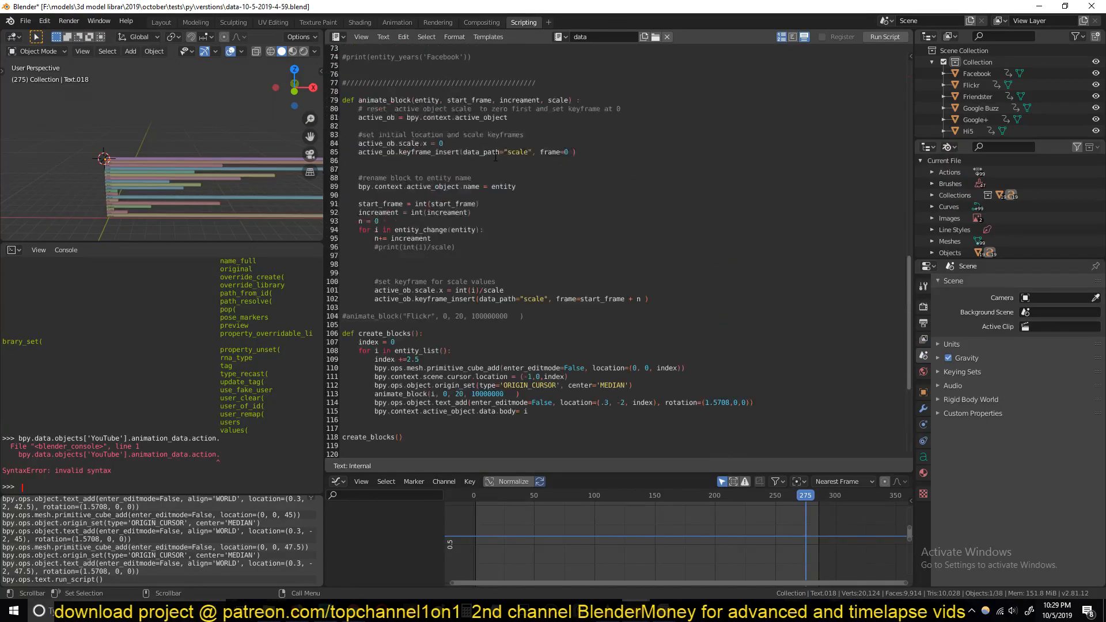
{"action": "scroll", "scroll_direction": "up", "scroll_amount": 3}
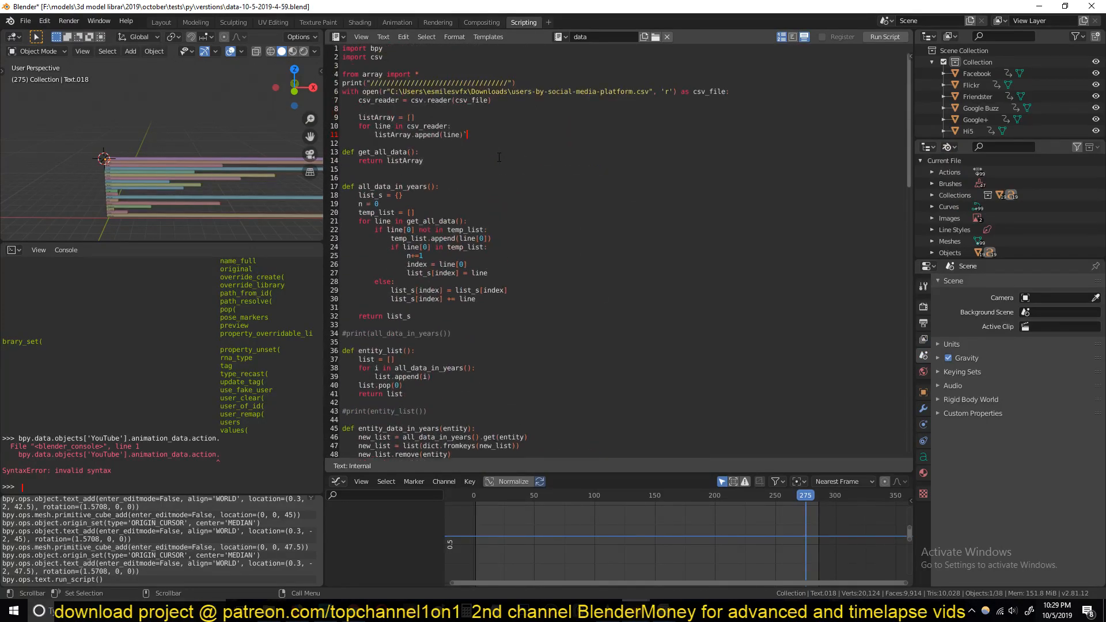
{"action": "scroll", "scroll_direction": "down", "scroll_amount": 3}
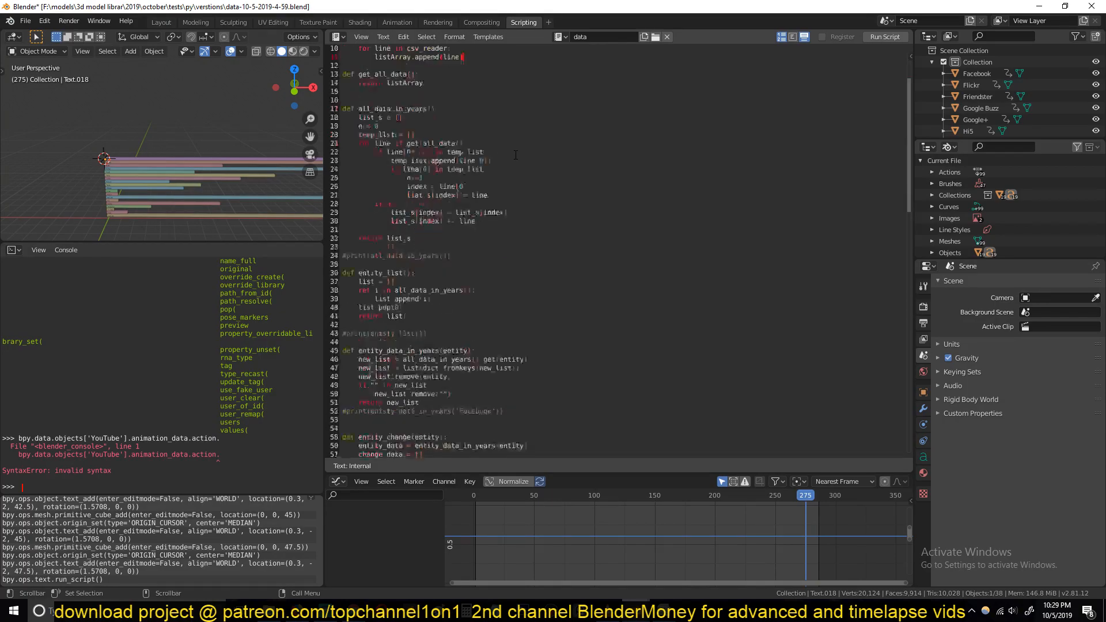
{"action": "scroll", "scroll_direction": "down", "scroll_amount": 3}
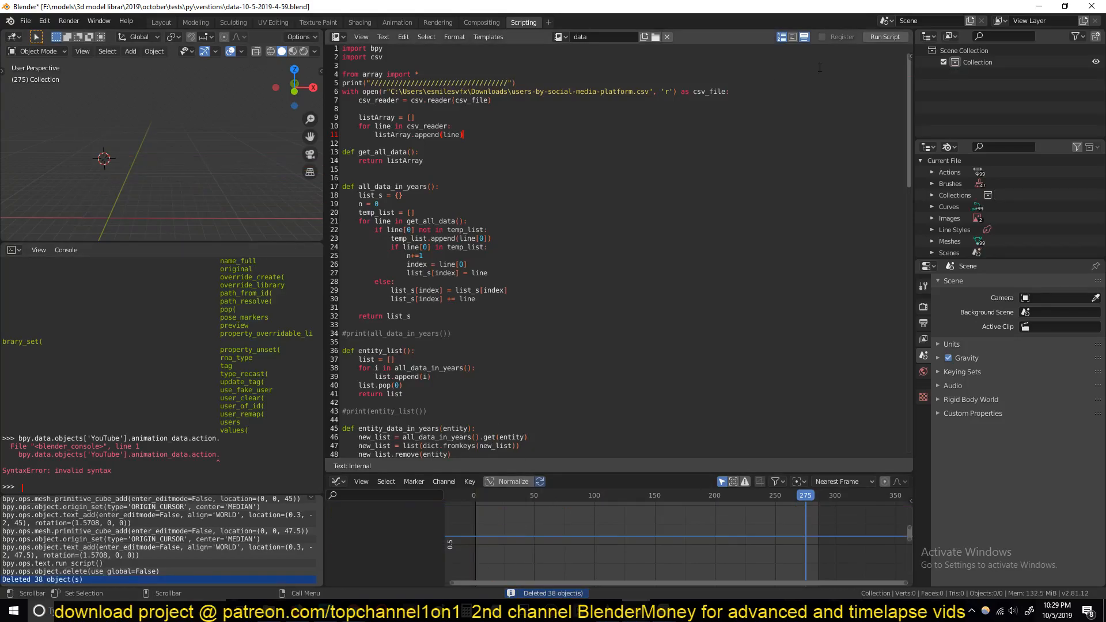
{"action": "left_click", "coordinate": [883, 36]}
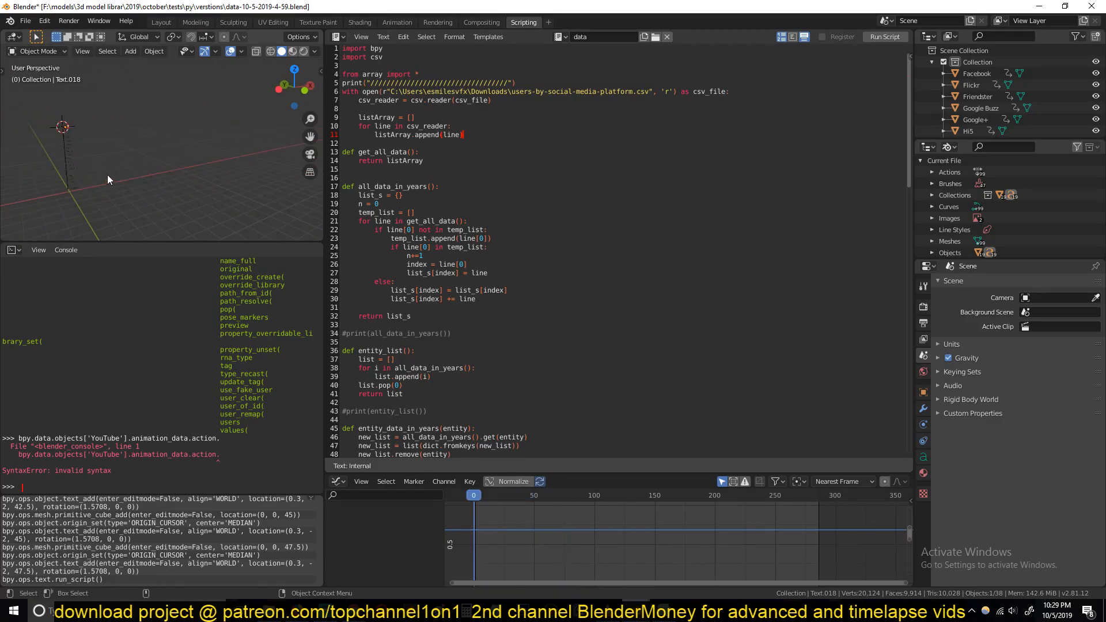
Rebuild the platform bars from the script, then delete them so only one text object remains
{"action": "scroll", "scroll_direction": "down", "scroll_amount": 3}
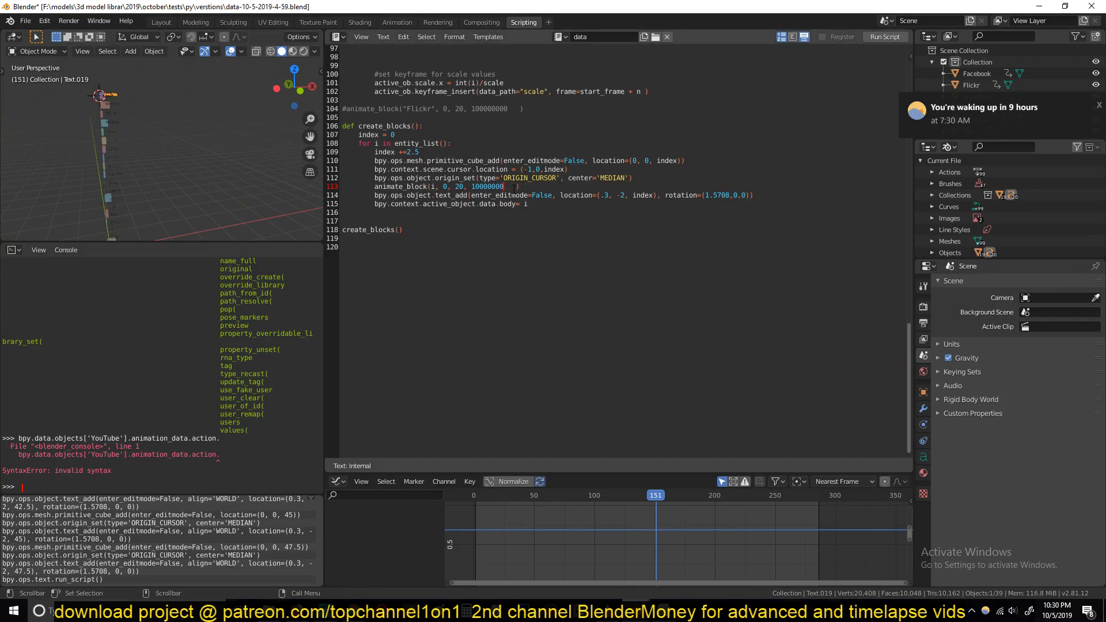
{"action": "left_click", "coordinate": [883, 37]}
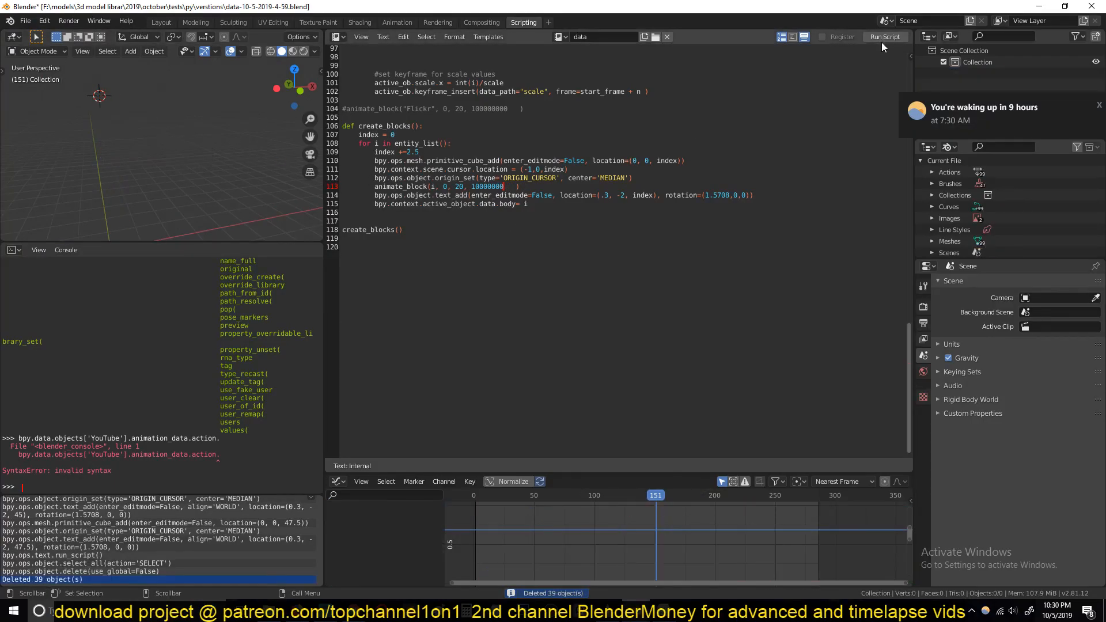
{"action": "left_click", "coordinate": [883, 35]}
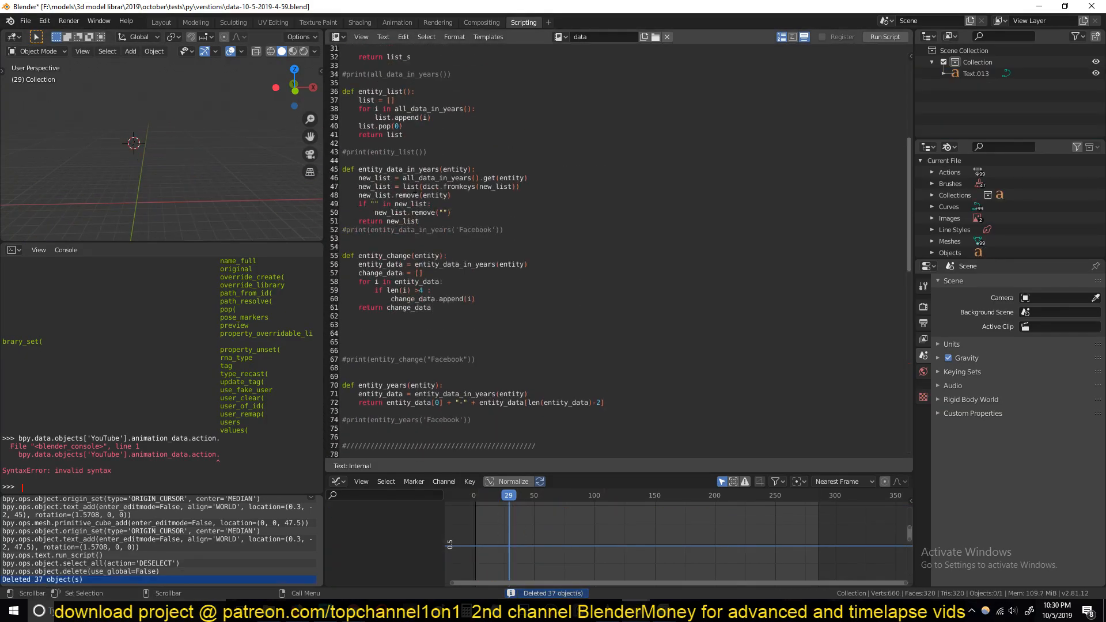
{"action": "scroll", "scroll_direction": "up", "scroll_amount": 3}
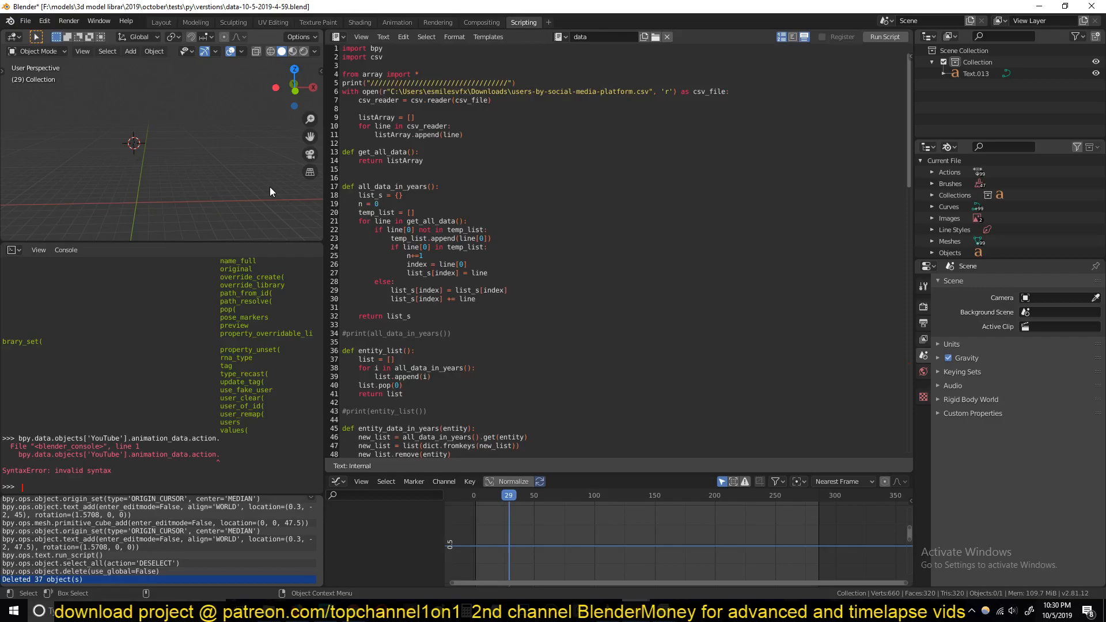
{"action": "mouse_move", "coordinate": [468, 187]}
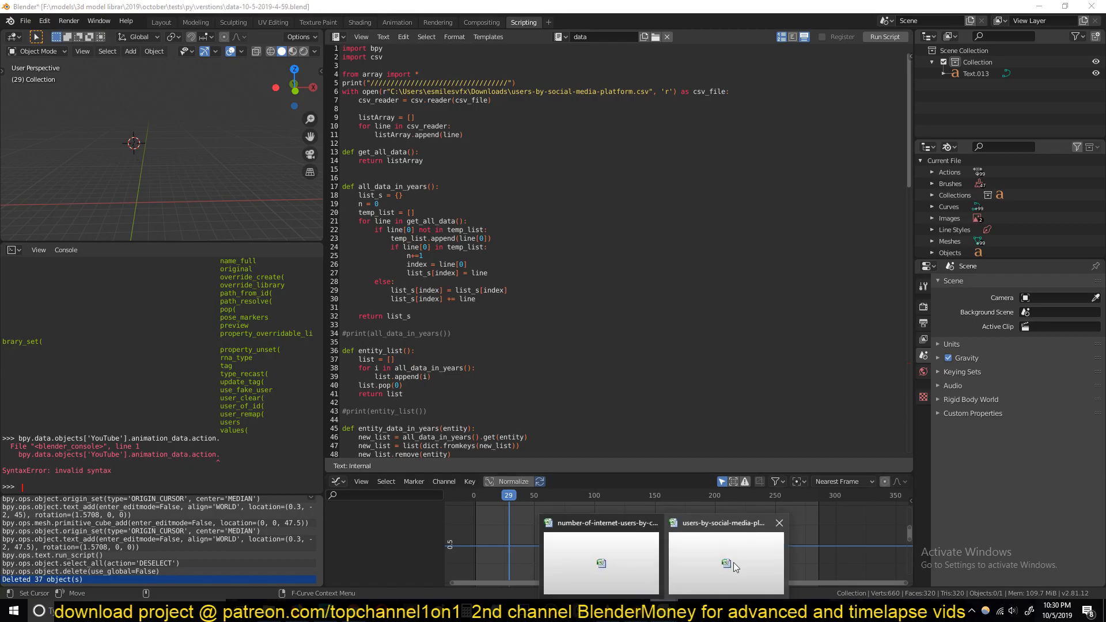
Switch from the script to the internet-users-by-country Excel sheet at the Zambia/Zimbabwe rows
{"action": "left_click", "coordinate": [725, 561]}
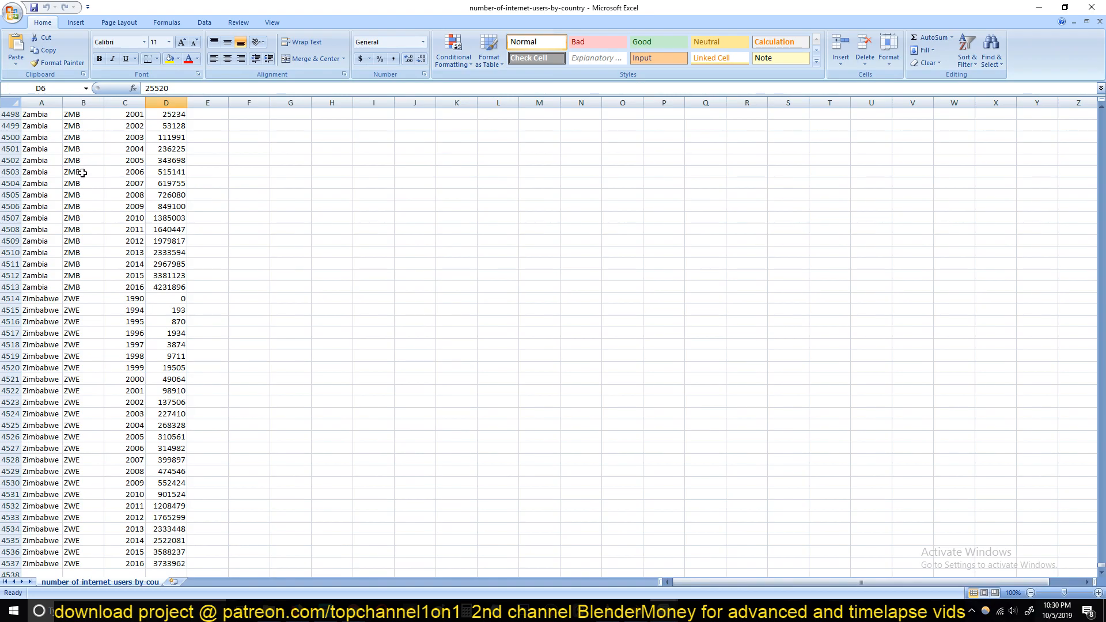
Jump the sheet back to the first country, then in Blender point the script at the internet-users CSV and delete the last text object
{"action": "scroll", "scroll_direction": "up", "scroll_amount": 3}
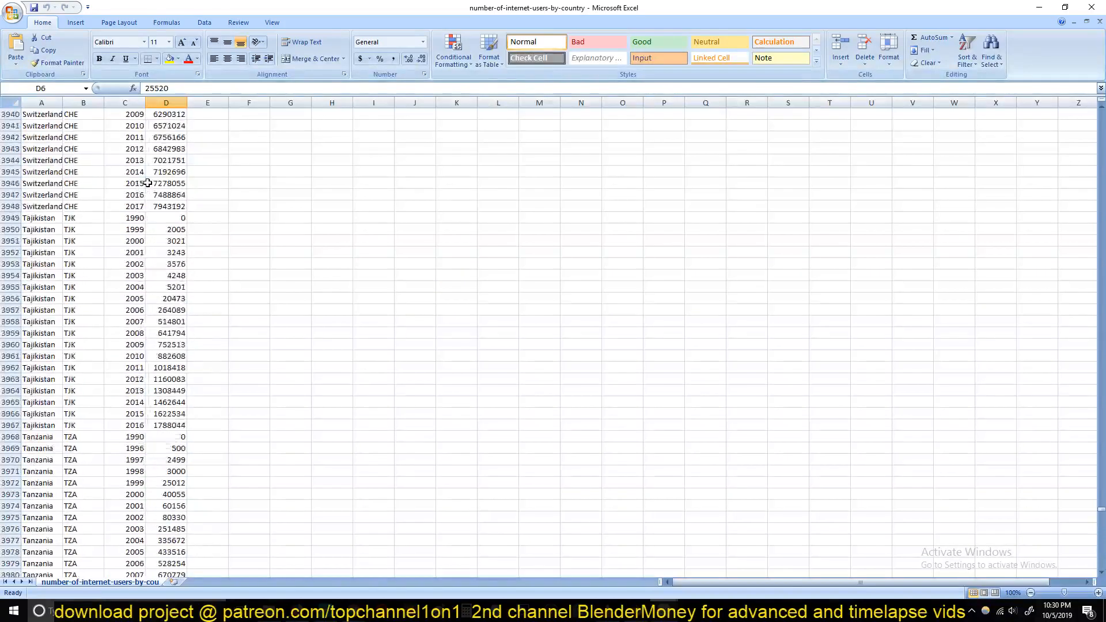
{"action": "scroll", "scroll_direction": "up", "scroll_amount": 3}
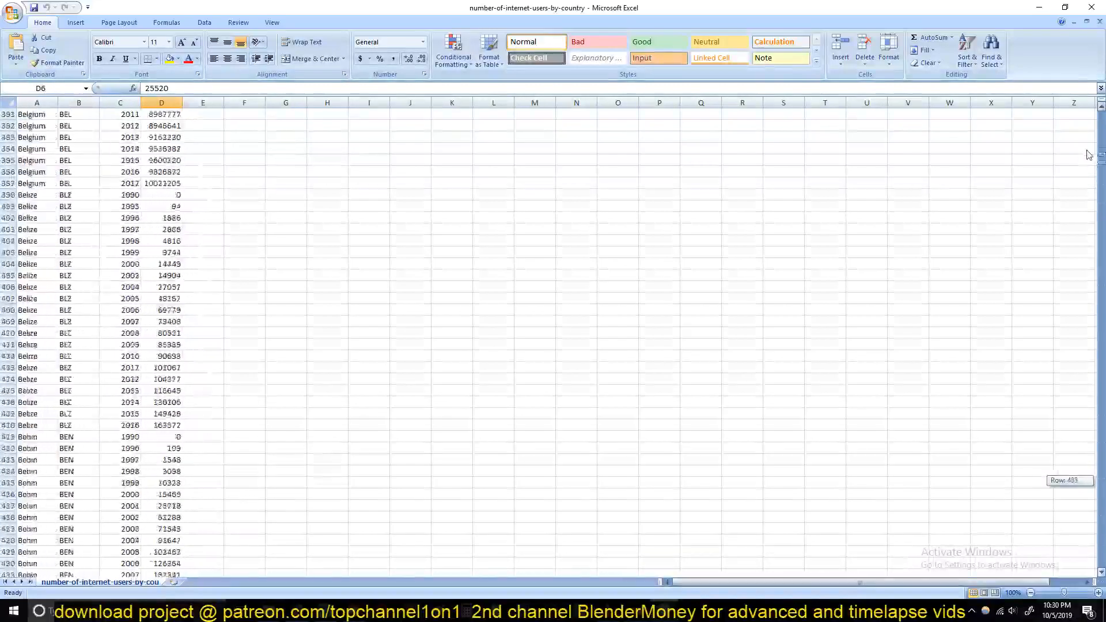
{"action": "key", "text": "ctrl+Home"}
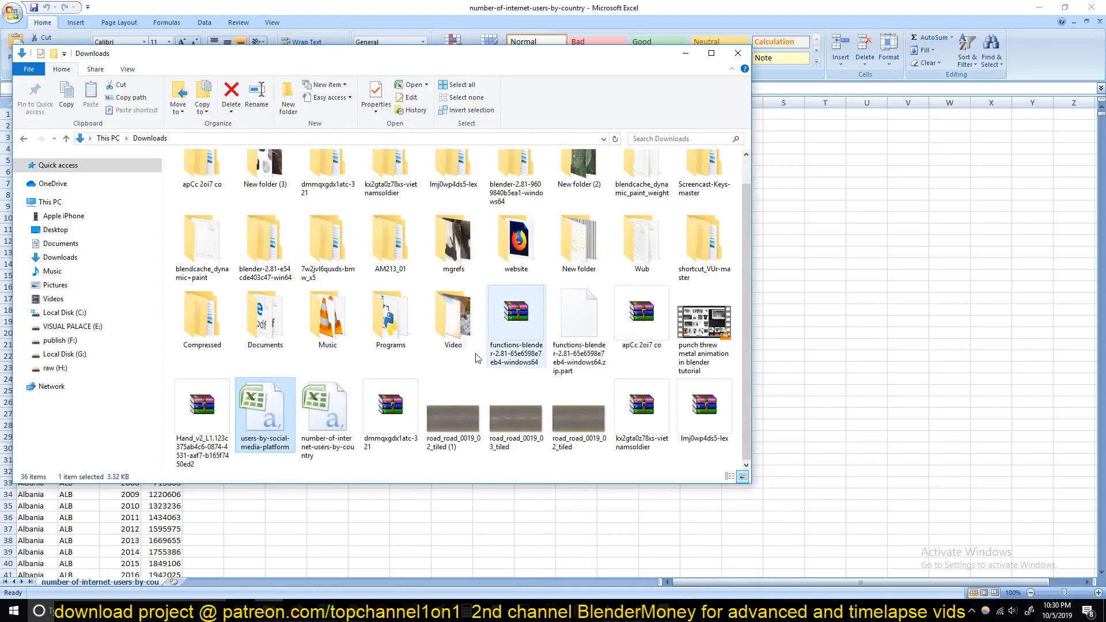
{"action": "left_click", "coordinate": [327, 408]}
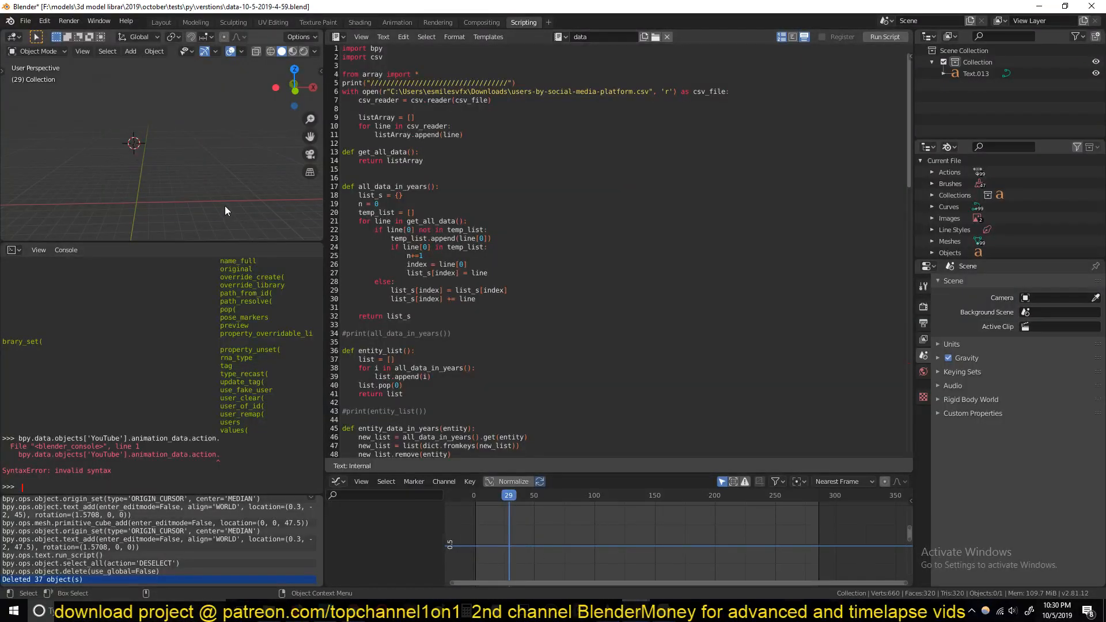
{"action": "left_click", "coordinate": [884, 37]}
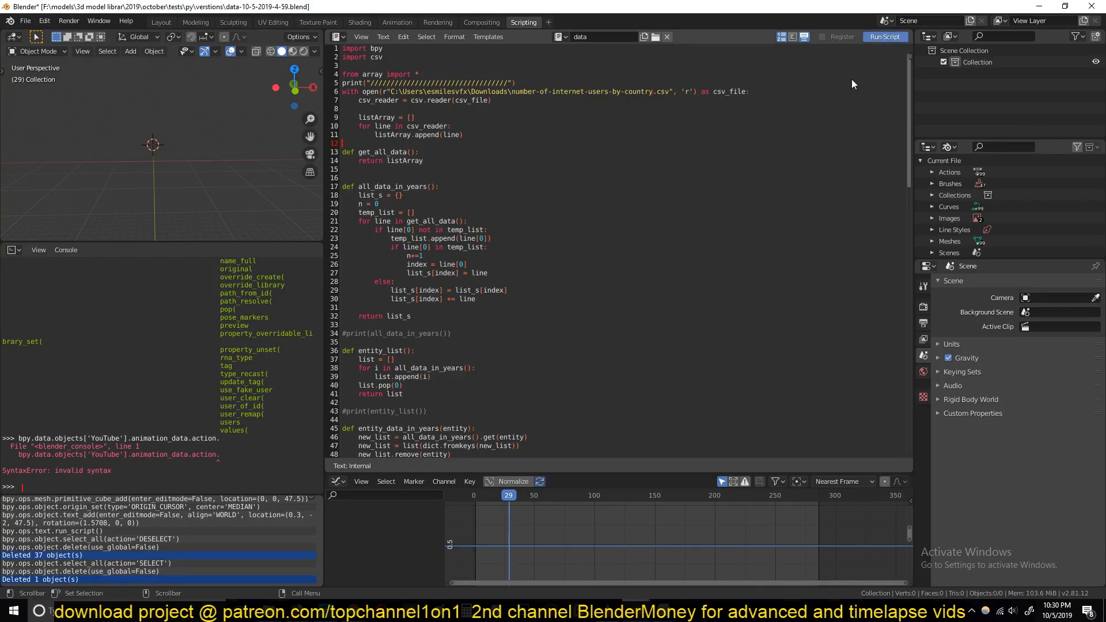
{"action": "mouse_move", "coordinate": [278, 204]}
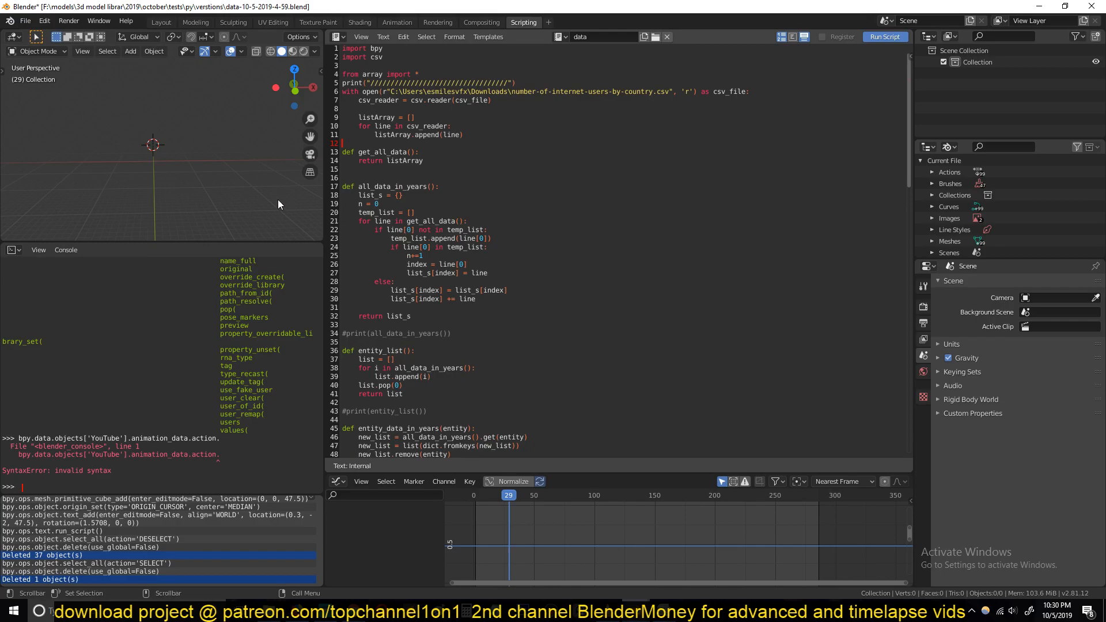
{"action": "mouse_move", "coordinate": [392, 218]}
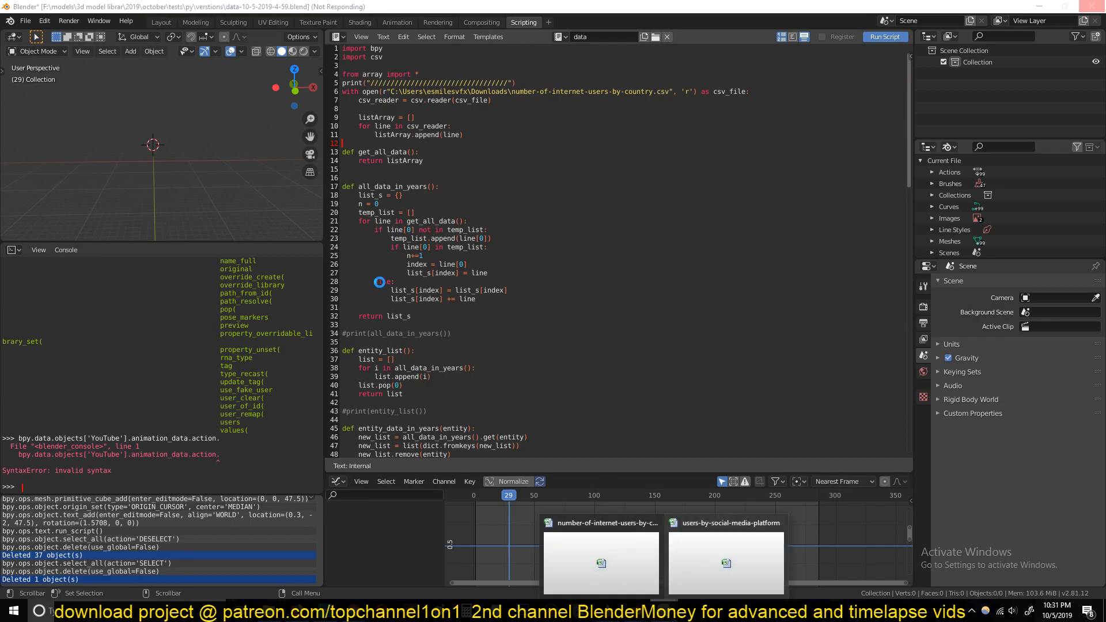
Run the script on the internet-users CSV, generating country objects like Afghanistan and Argentina despite a reported failure
{"action": "left_click", "coordinate": [883, 36]}
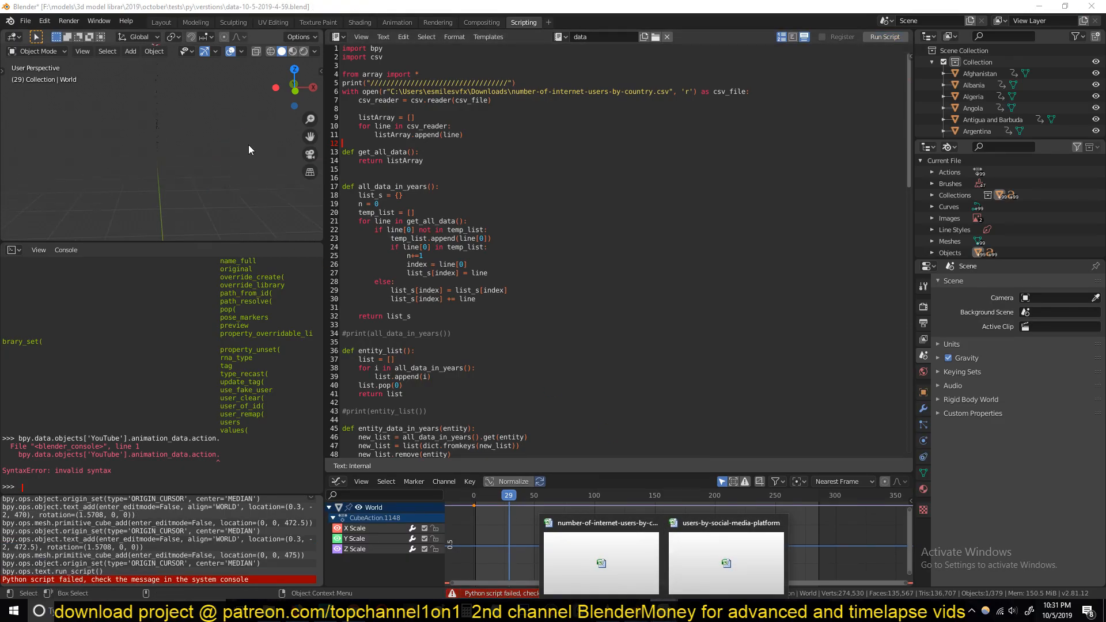
{"action": "left_click", "coordinate": [884, 37]}
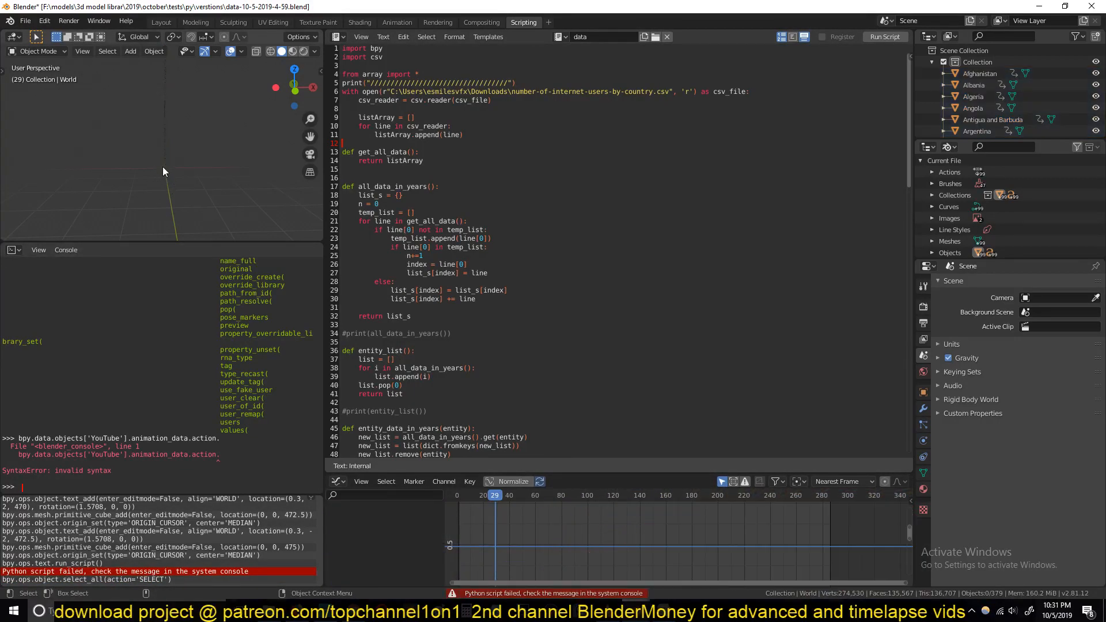
Delete all country objects and rerun the script to rebuild the full stack of coloured country bars
{"action": "left_click", "coordinate": [883, 36]}
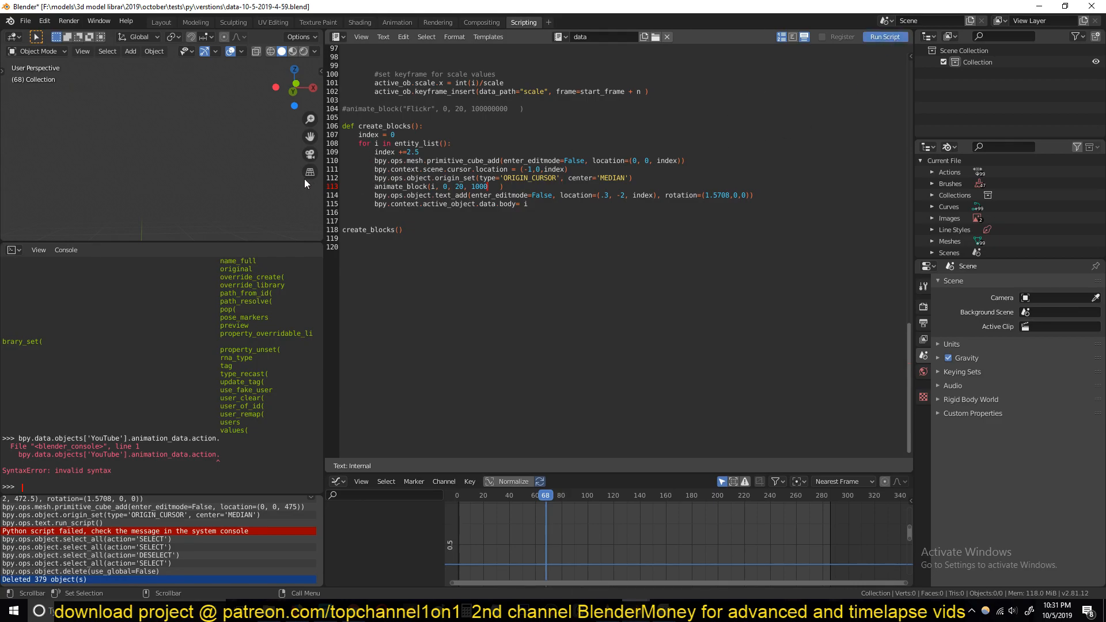
{"action": "mouse_move", "coordinate": [265, 197]}
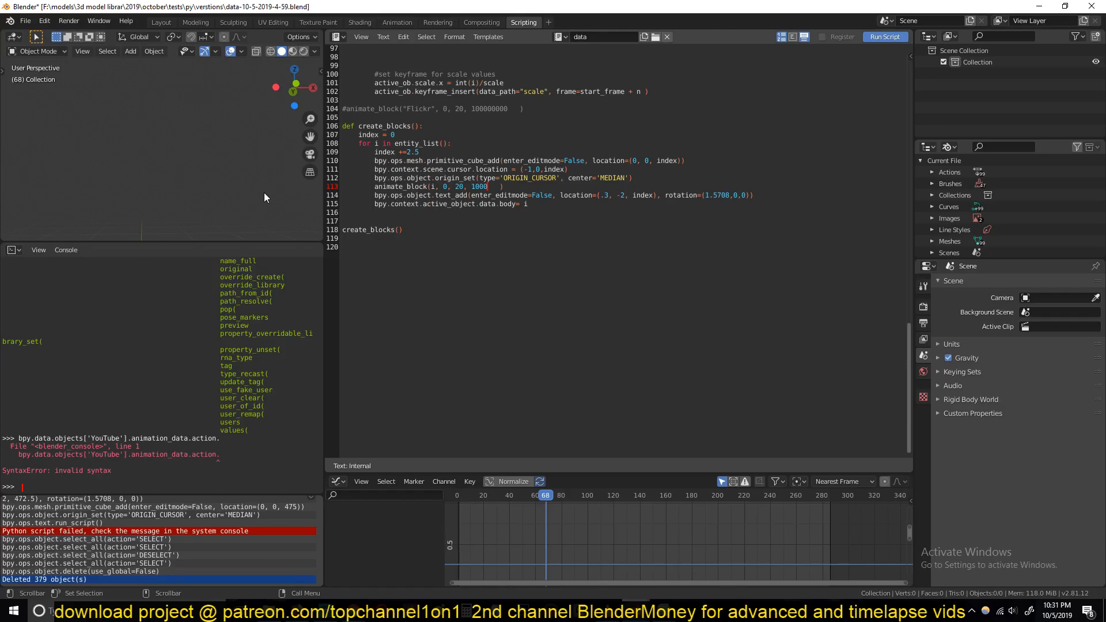
{"action": "mouse_move", "coordinate": [348, 297]}
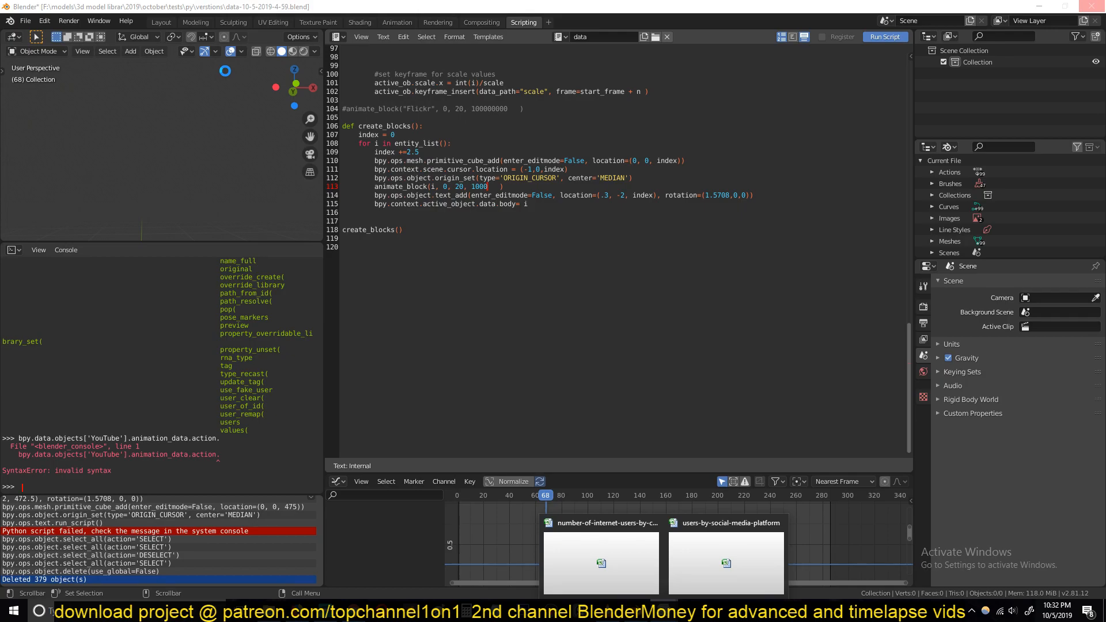
{"action": "left_click", "coordinate": [884, 36]}
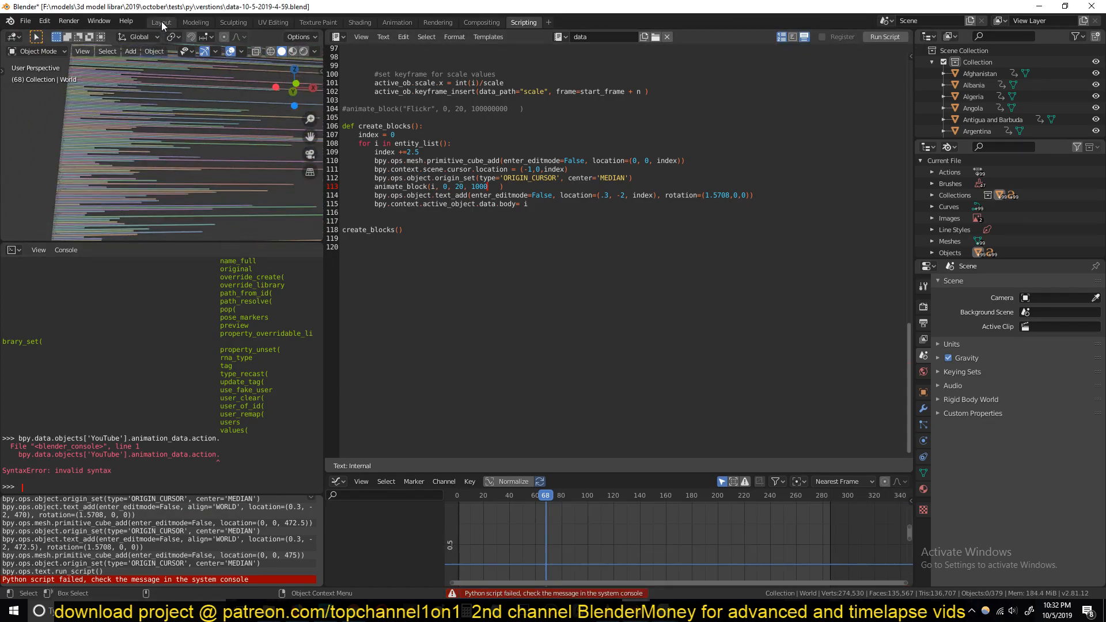
Play the country bar-growth animation in the Layout 3D view and watch the bars stack up
{"action": "left_click", "coordinate": [160, 22]}
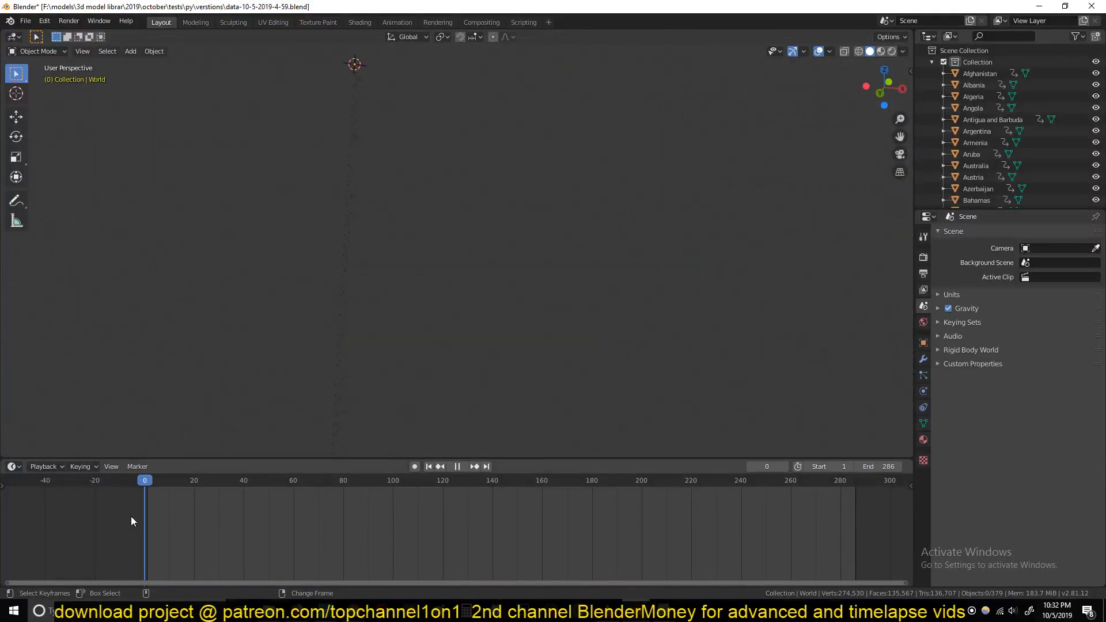
{"action": "left_click", "coordinate": [456, 466]}
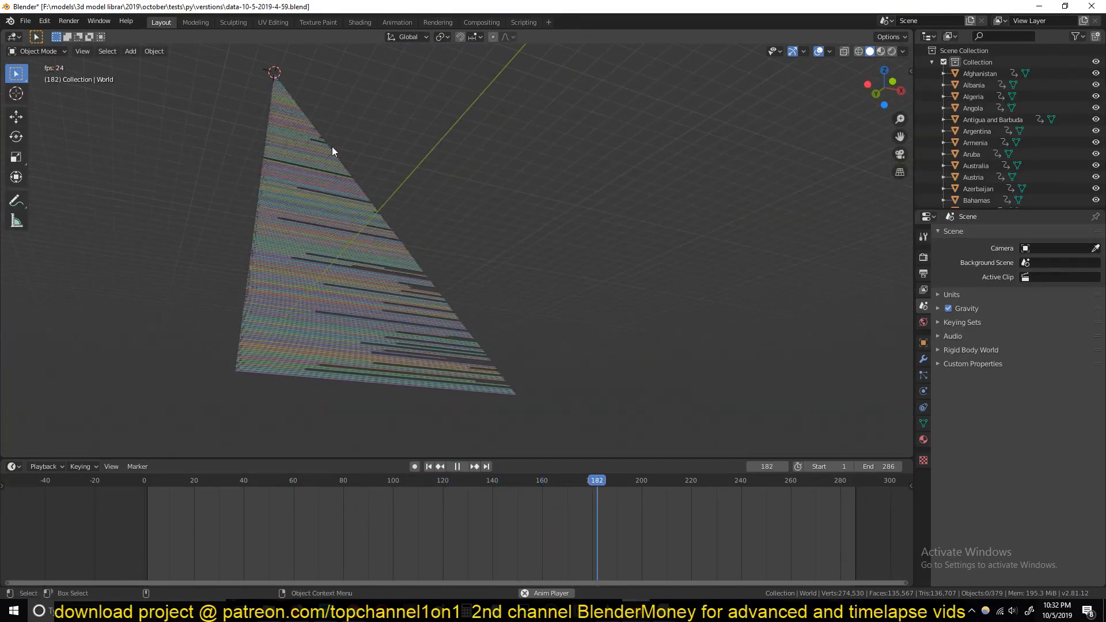
{"action": "left_click", "coordinate": [456, 466]}
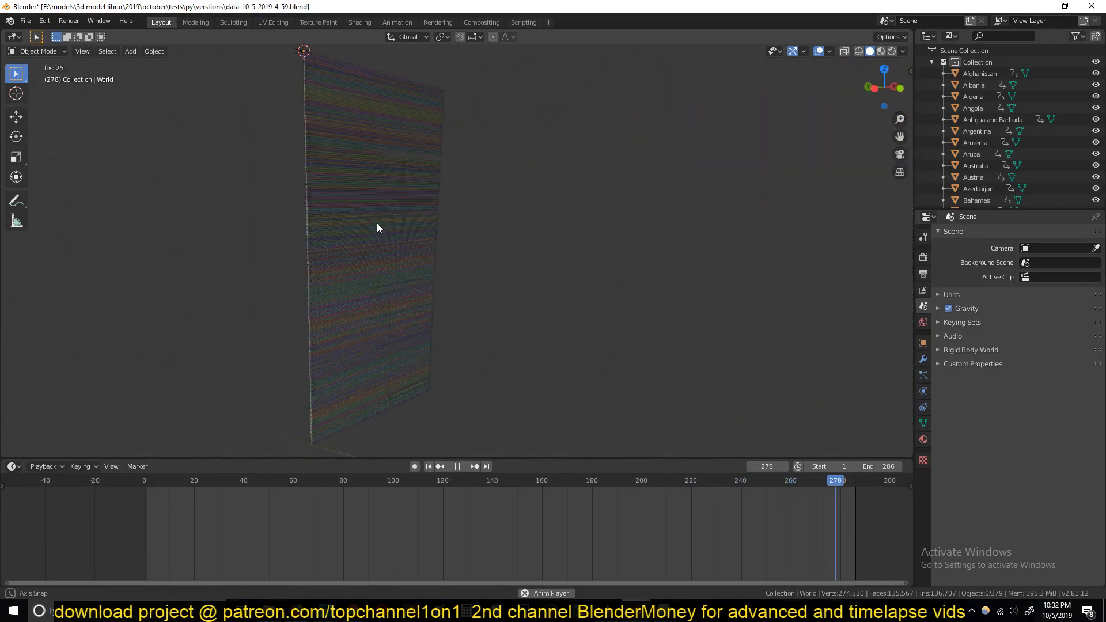
{"action": "left_click", "coordinate": [243, 479]}
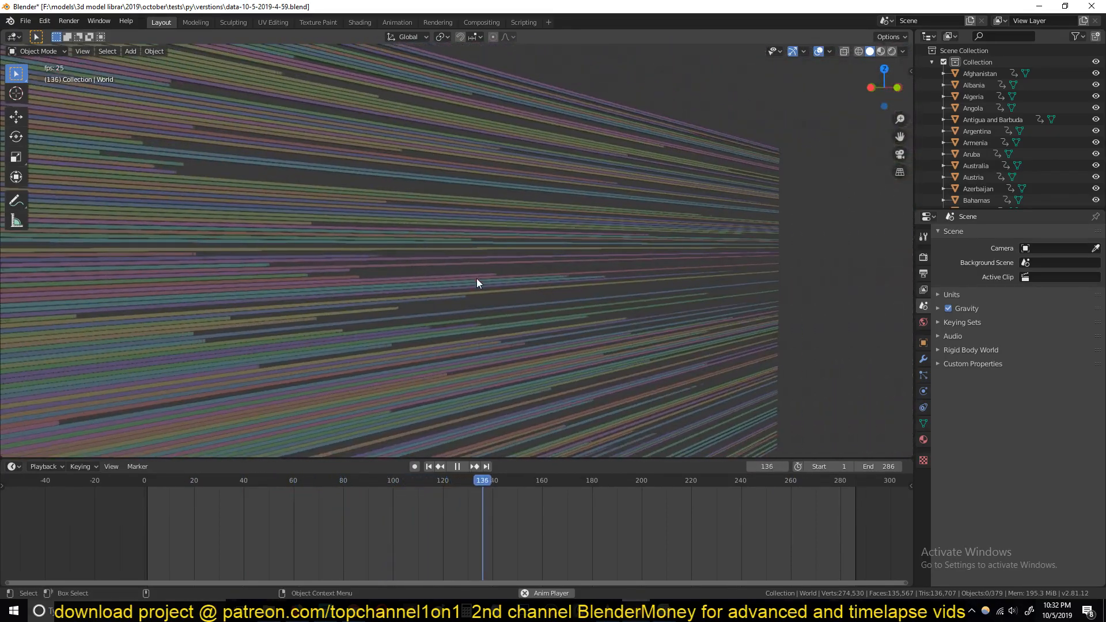
{"action": "left_click", "coordinate": [601, 479]}
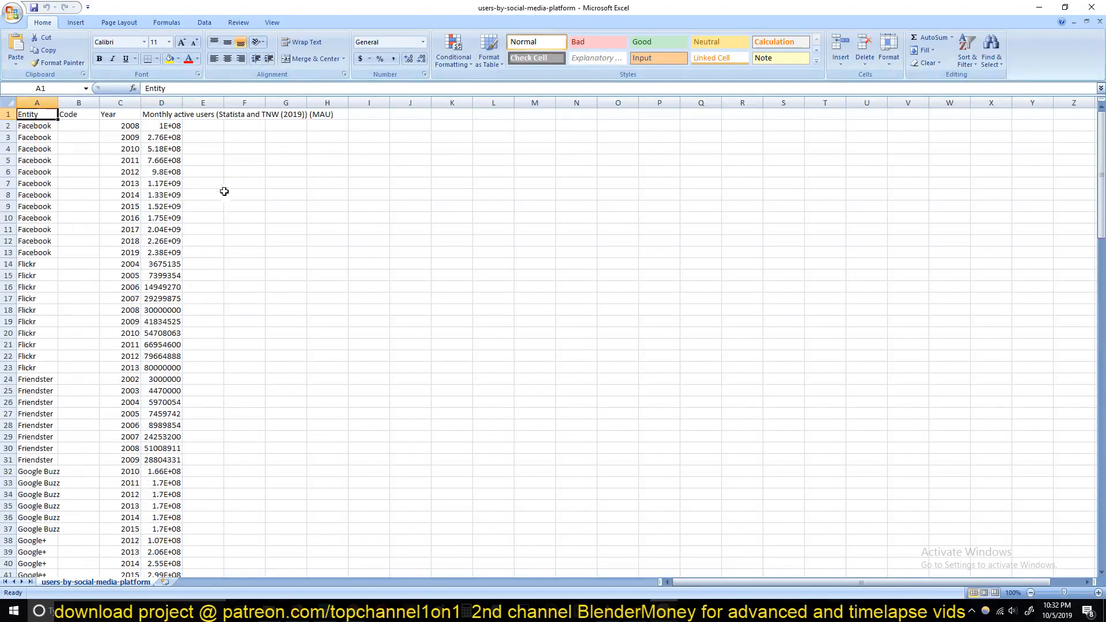
{"action": "mouse_move", "coordinate": [510, 13]}
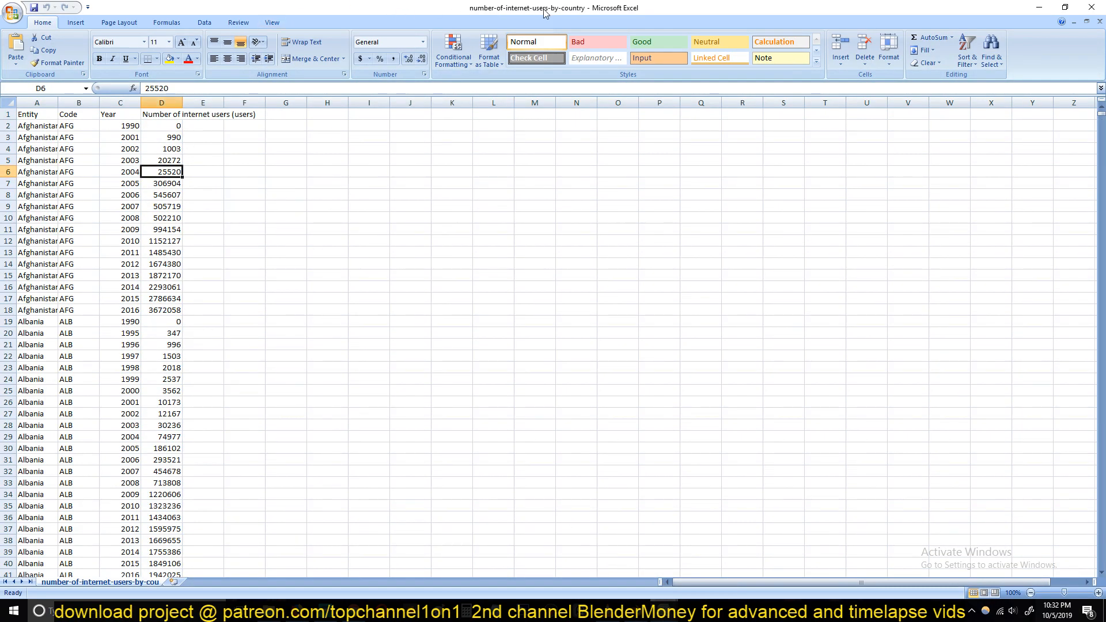
{"action": "mouse_move", "coordinate": [720, 516]}
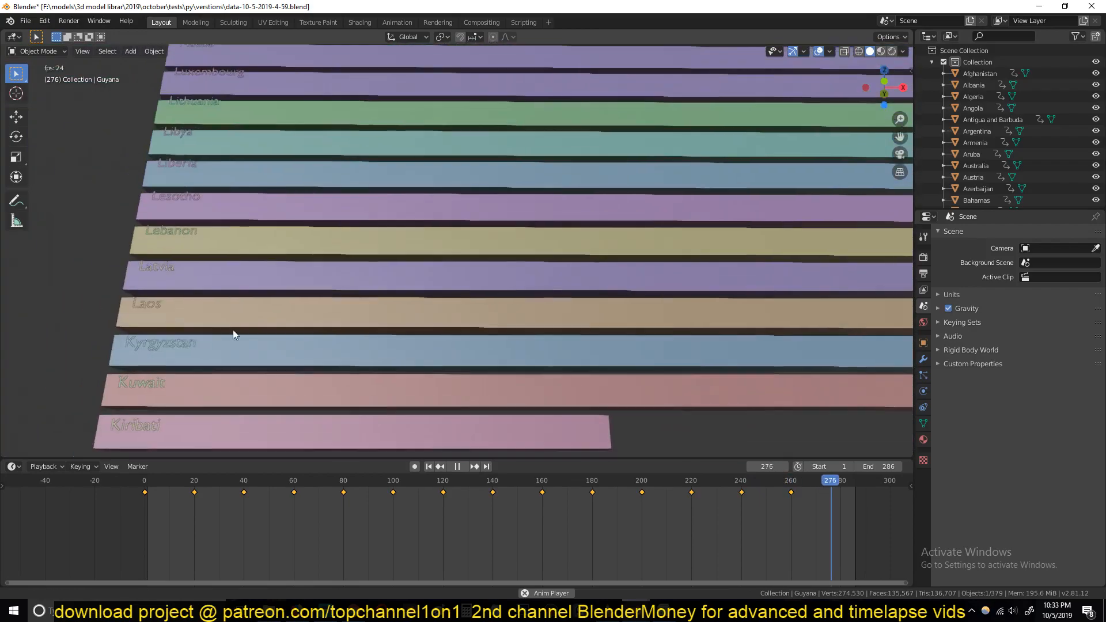
Inspect the Laos bar and other labelled country bars across several animation frames
{"action": "left_click", "coordinate": [241, 479]}
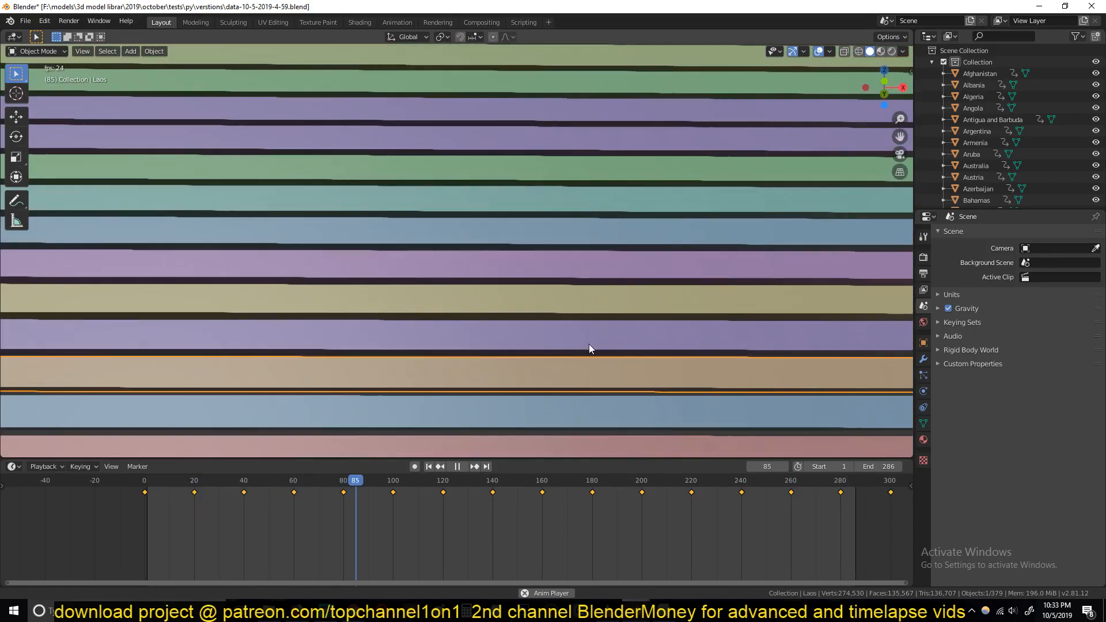
{"action": "left_click", "coordinate": [457, 467]}
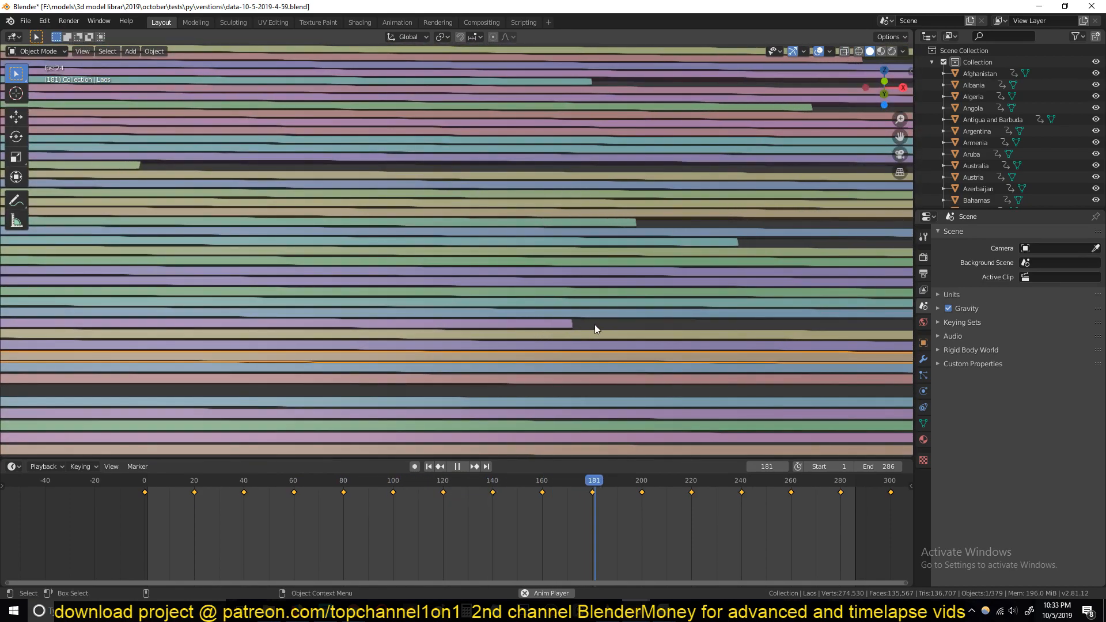
{"action": "left_click", "coordinate": [712, 480]}
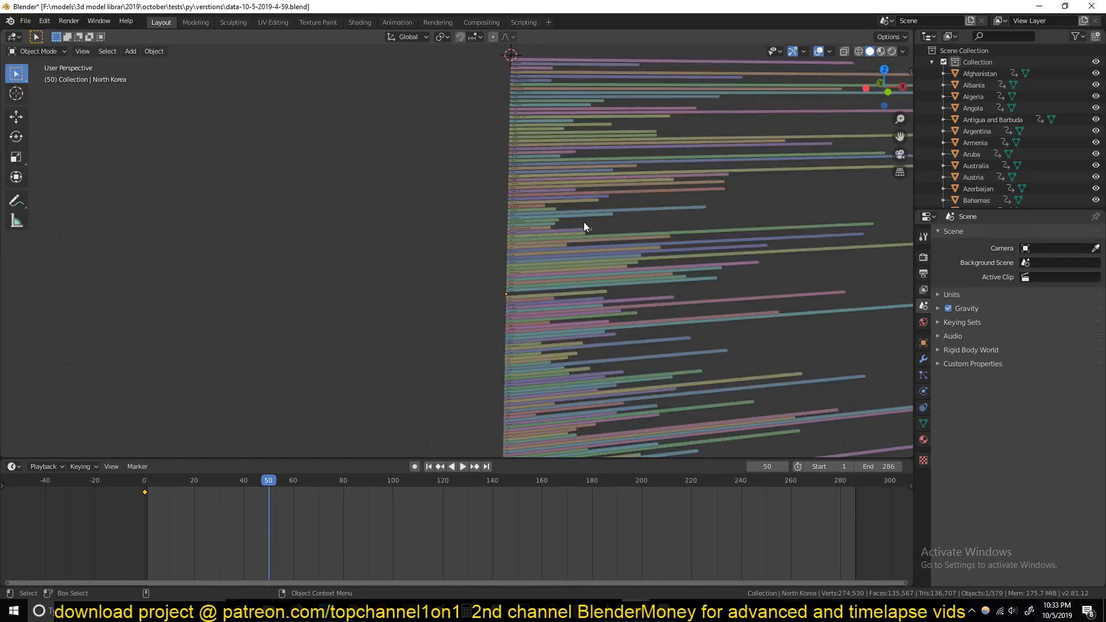
{"action": "key", "text": "a"}
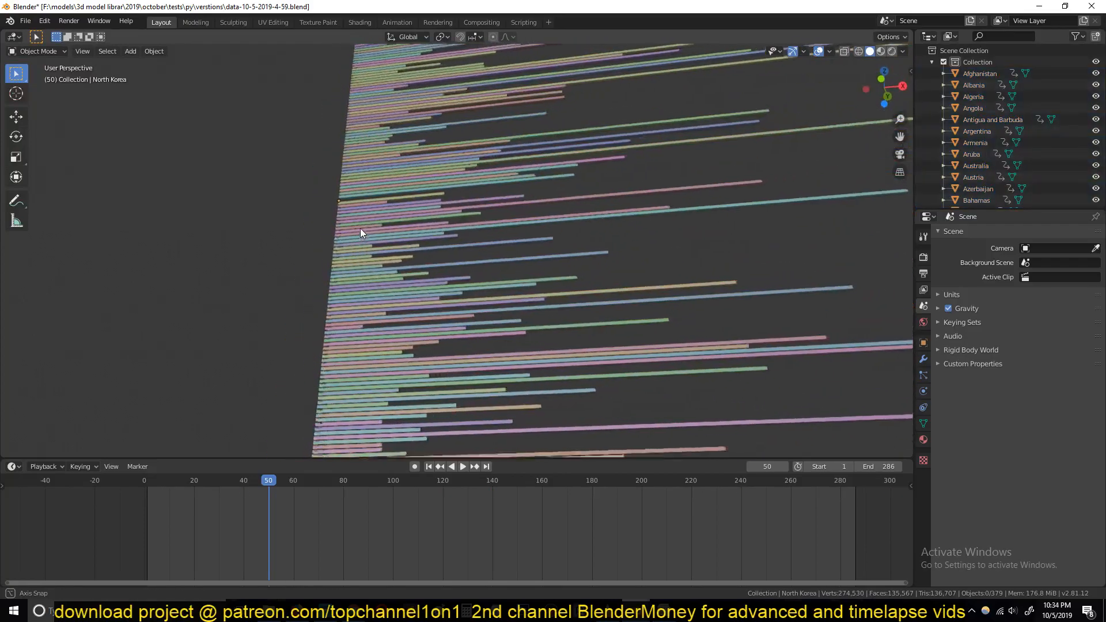
Return to the Scripting workspace and scroll up to the animate_block function
{"action": "left_click", "coordinate": [522, 22]}
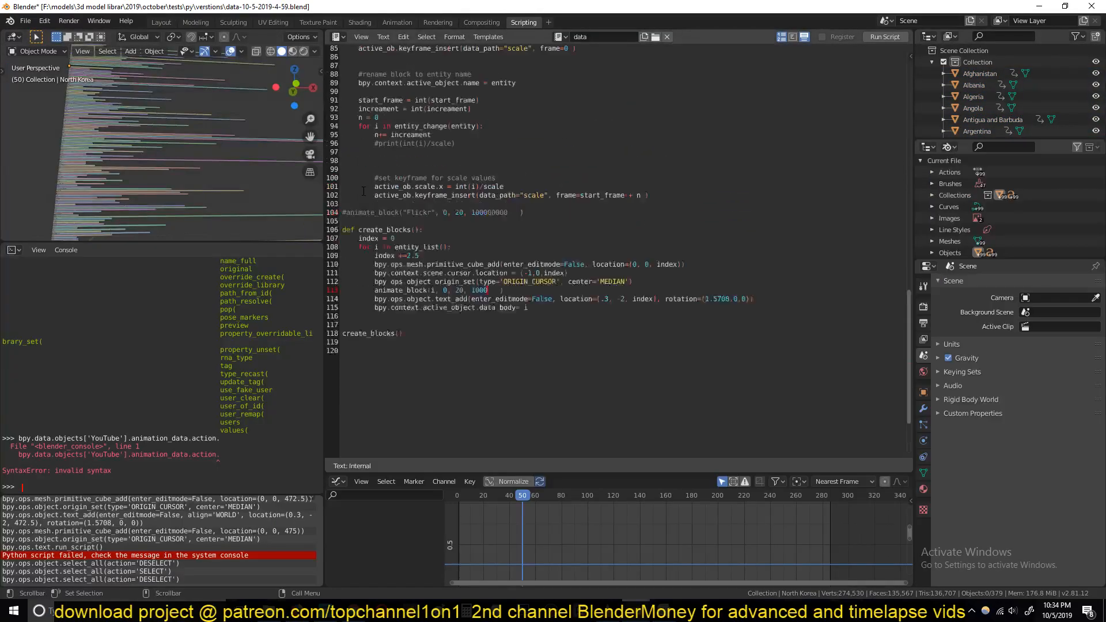
{"action": "scroll", "scroll_direction": "up", "scroll_amount": 3}
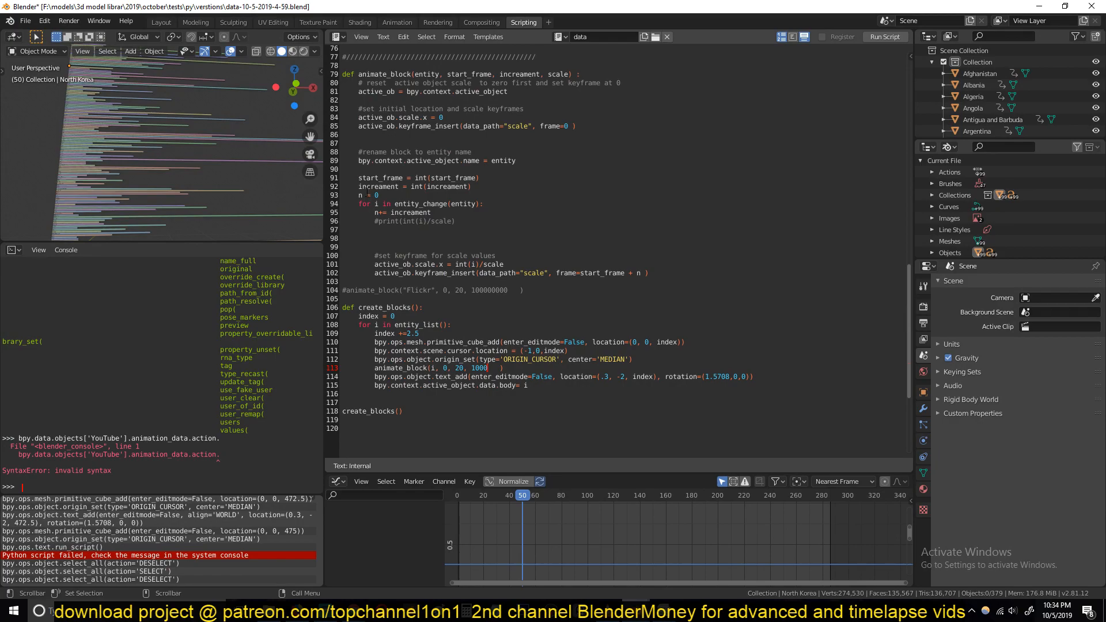